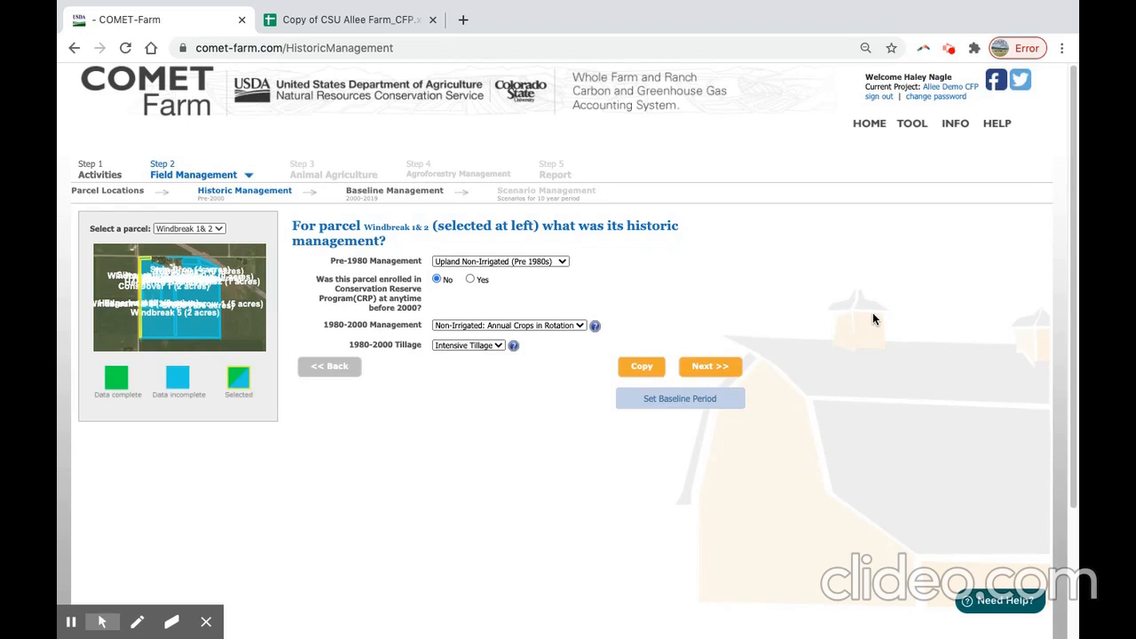
mouse_move(376, 199)
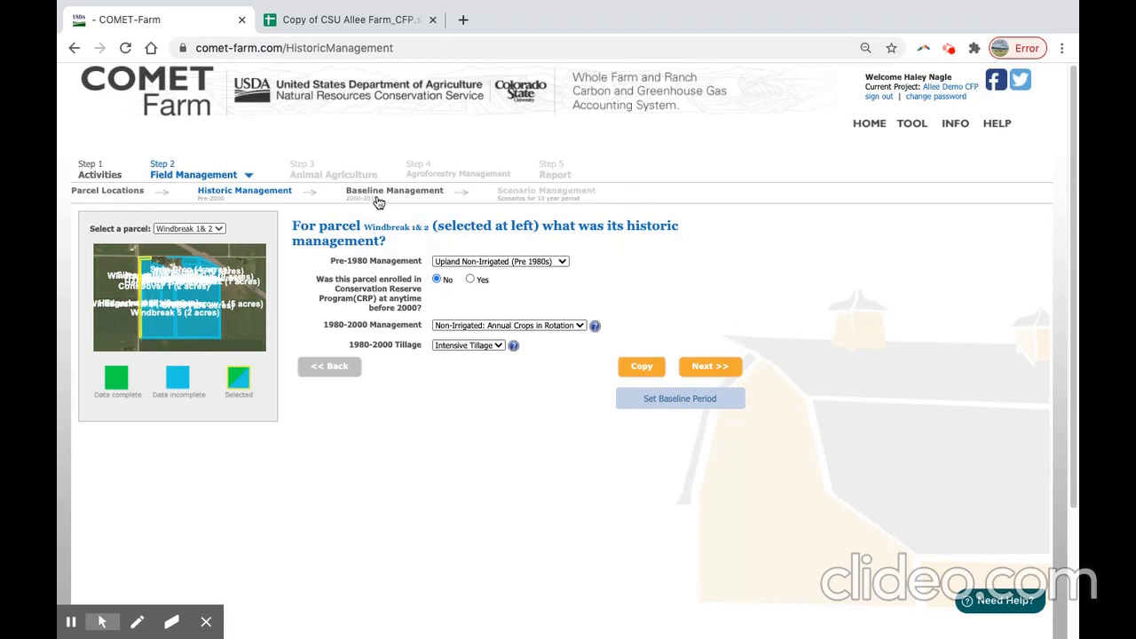
mouse_move(407, 202)
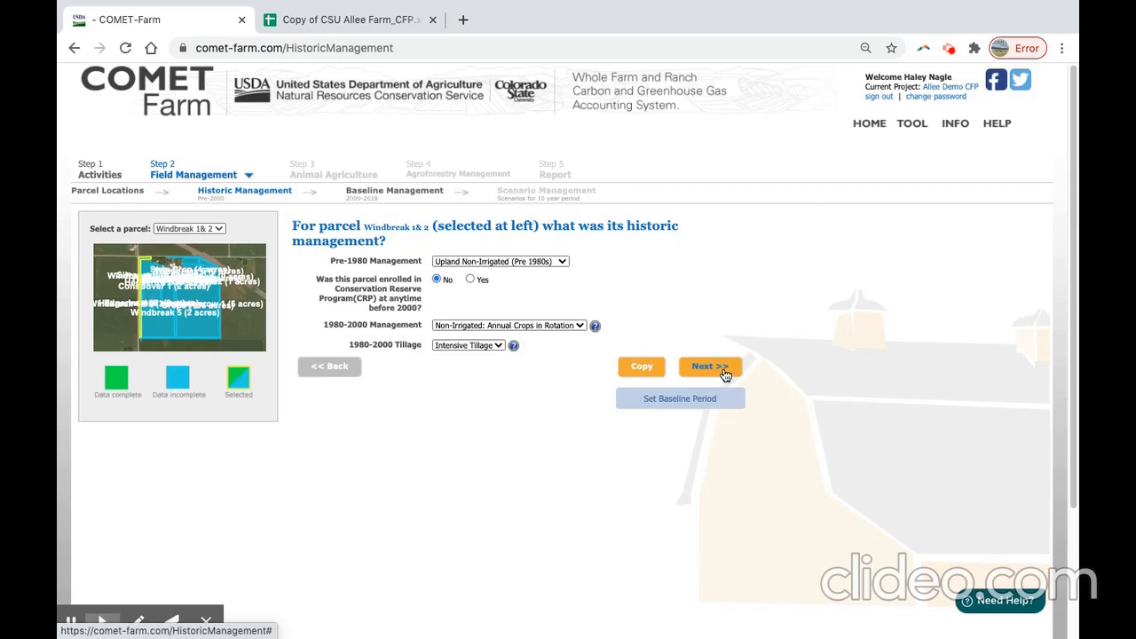
- Save Windbreak 1&2 historic management (upland non-irrigated, no CRP, intensive tillage) and proceed
click(710, 365)
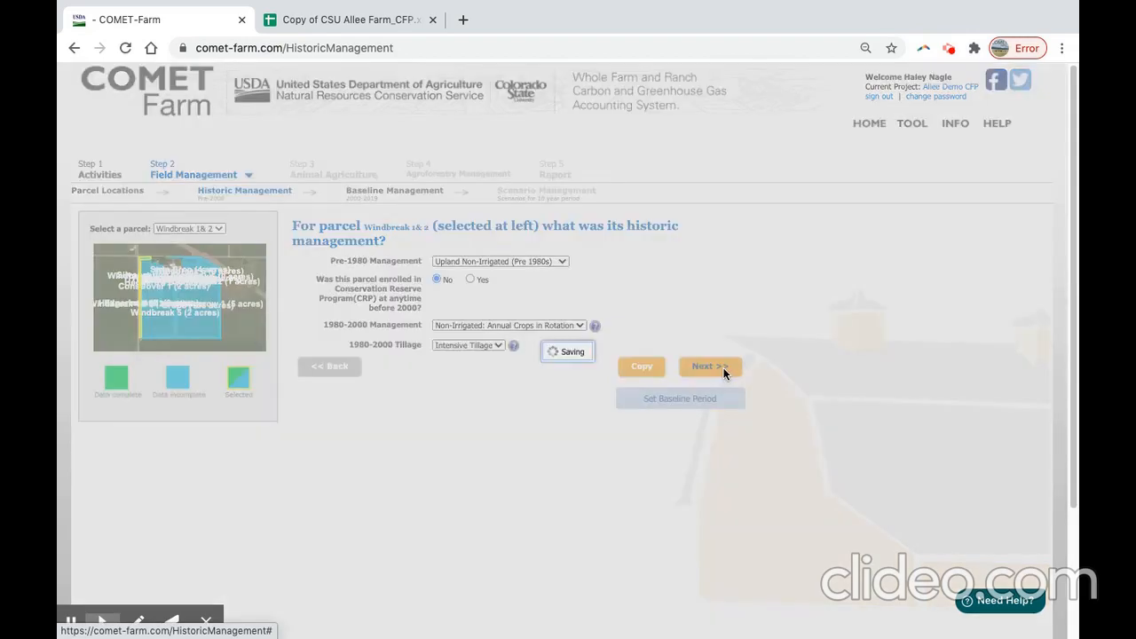
click(710, 366)
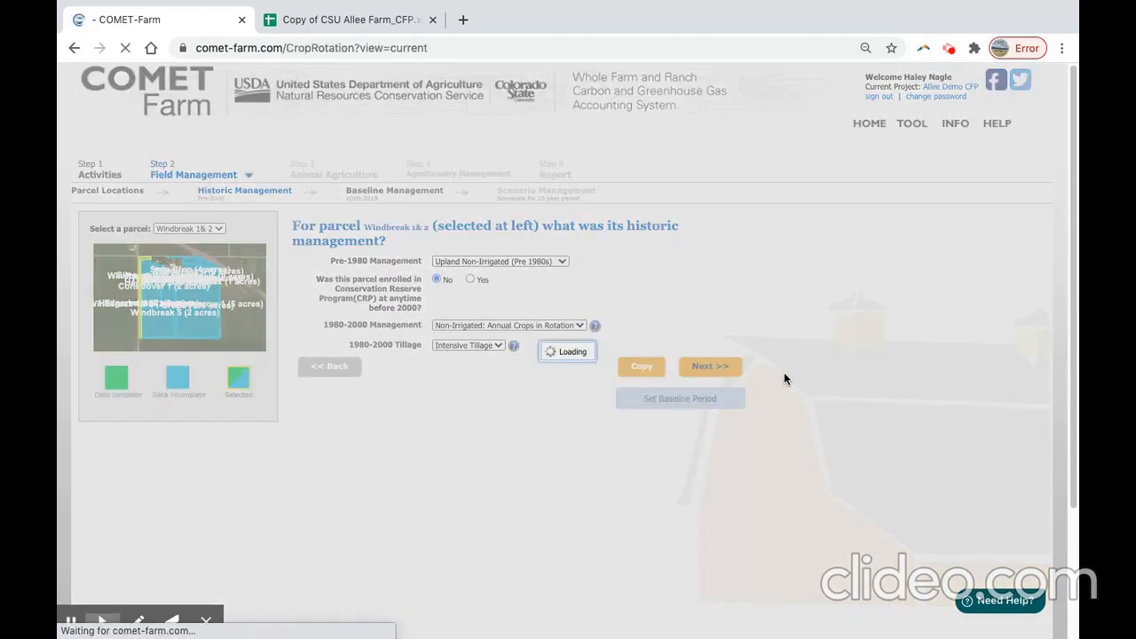
- Decline the crop rotation template offer and reach the 2000 crop form for the Crops parcel
click(710, 366)
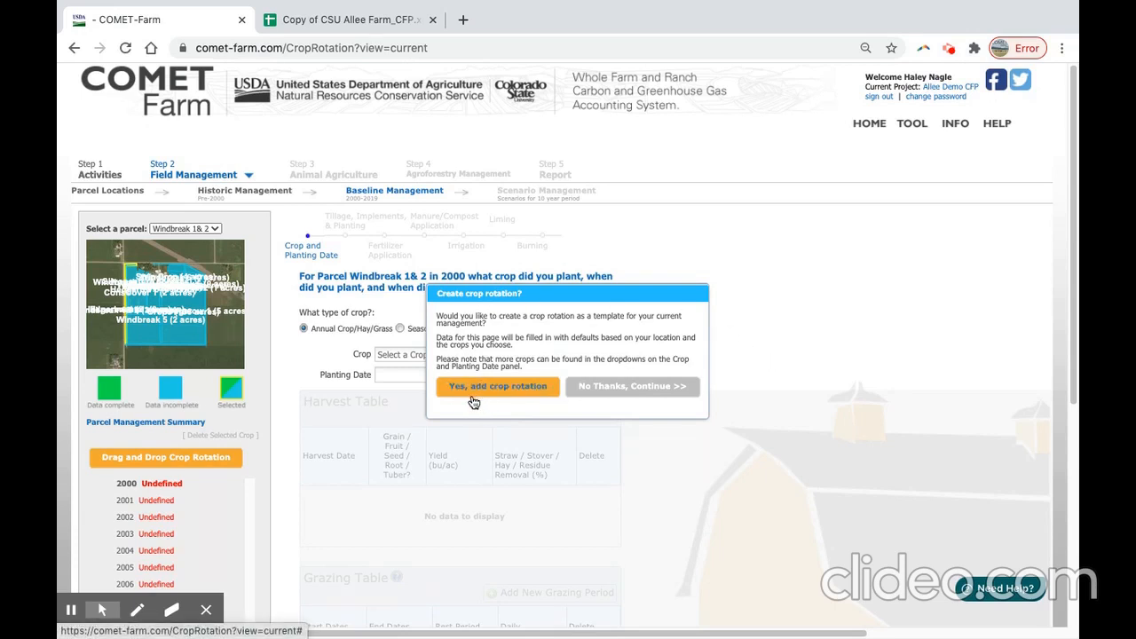
mouse_move(577, 391)
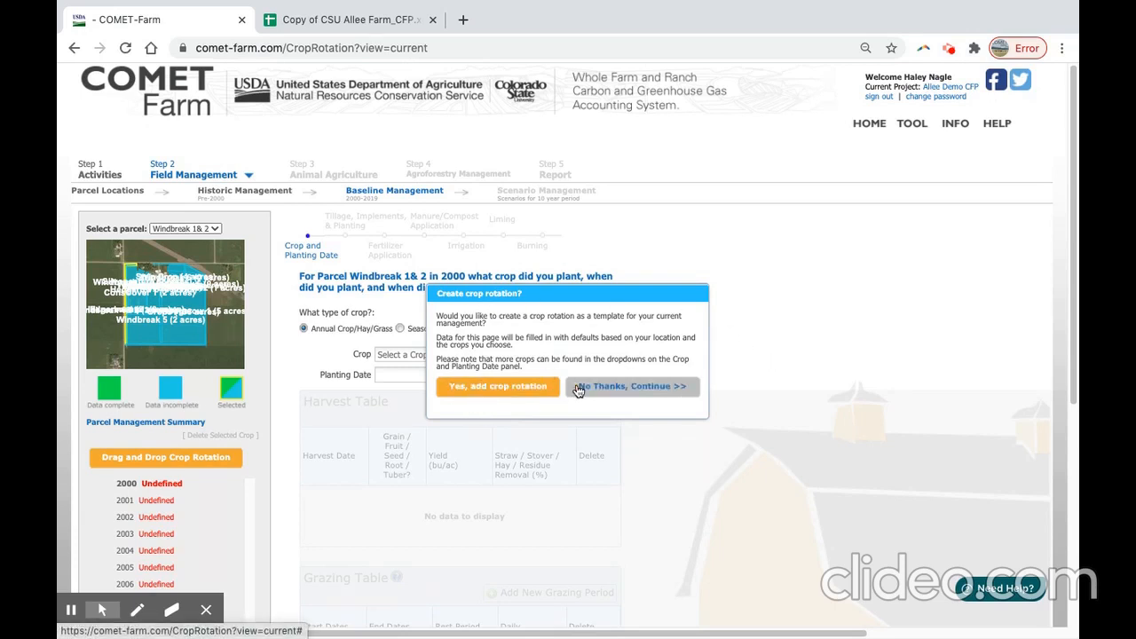
click(630, 387)
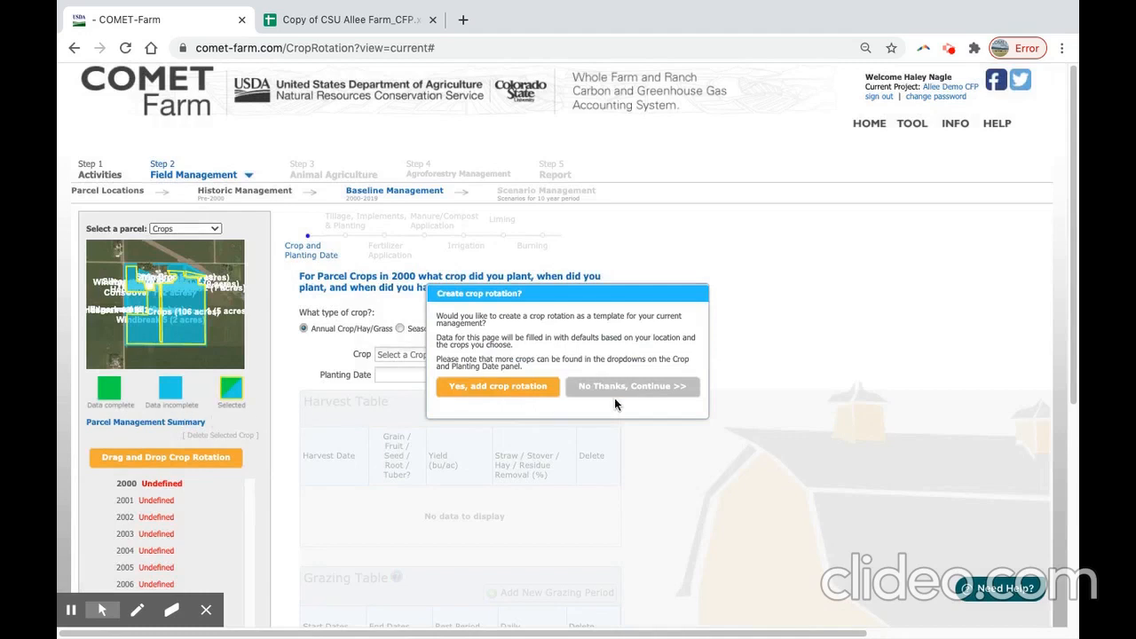
click(632, 387)
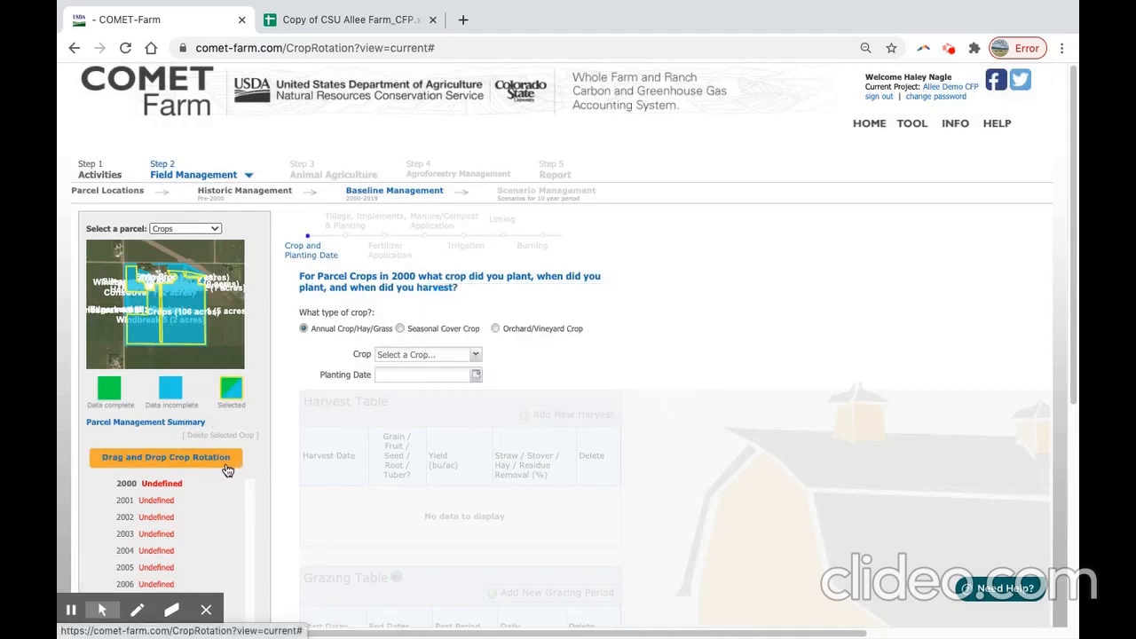
mouse_move(217, 473)
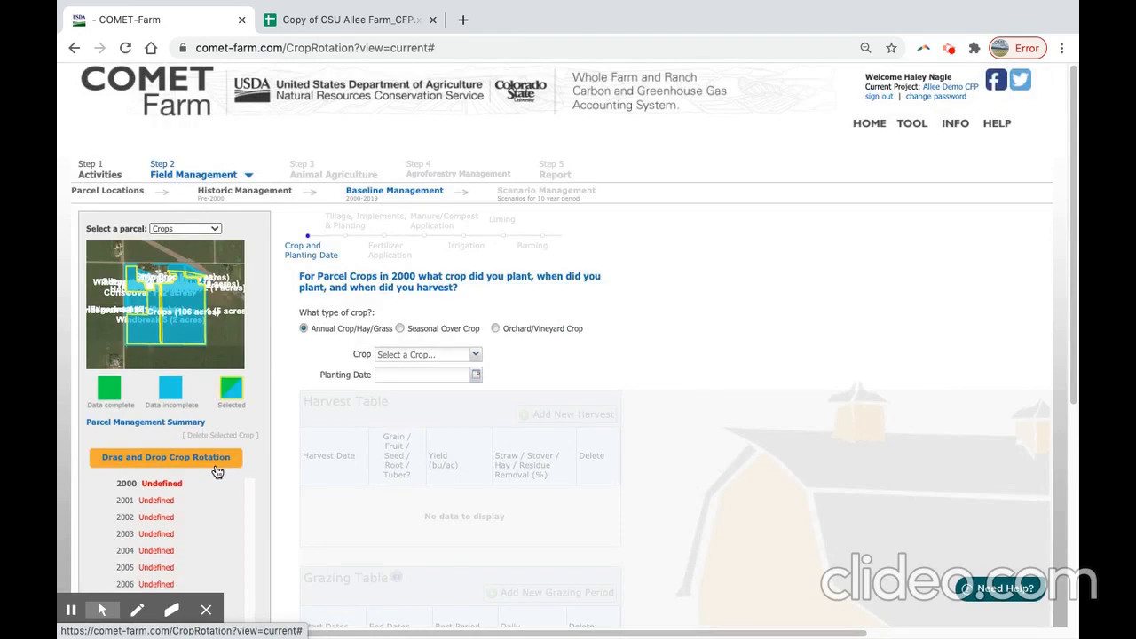
- Build a Corn–Soybean drag-and-drop rotation with Soybean set to Reduced tillage
click(165, 458)
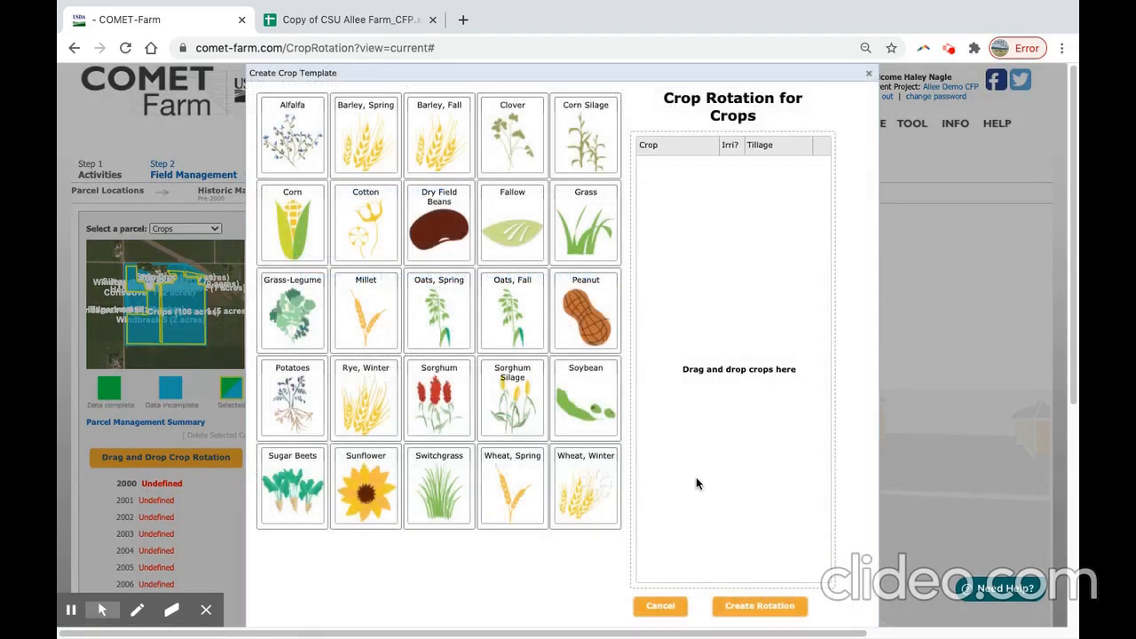
mouse_move(702, 469)
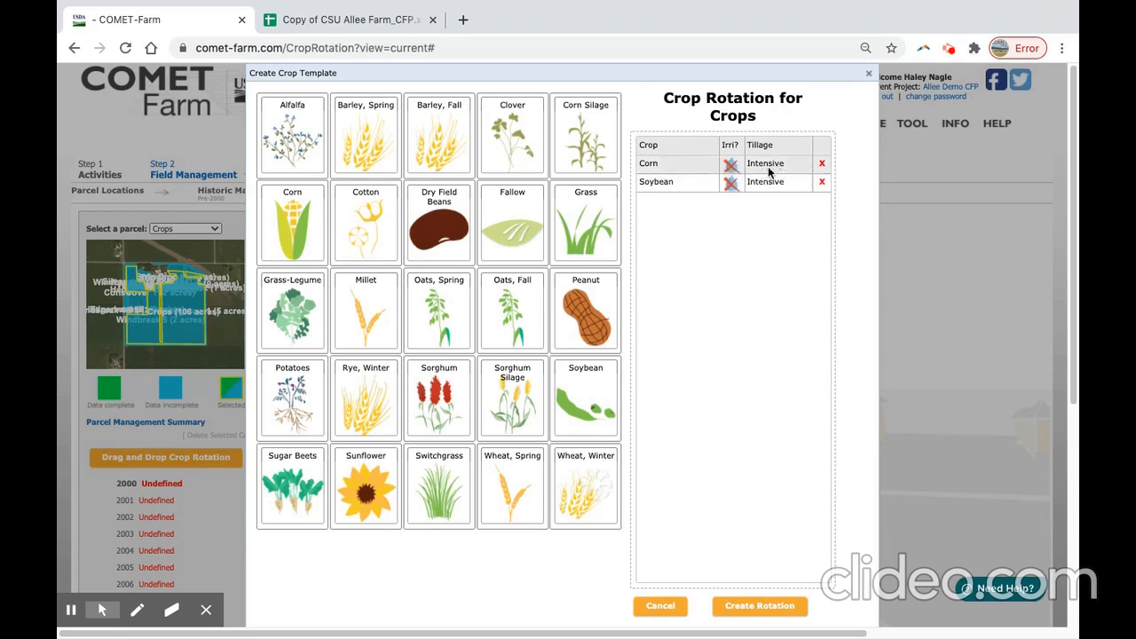
click(777, 181)
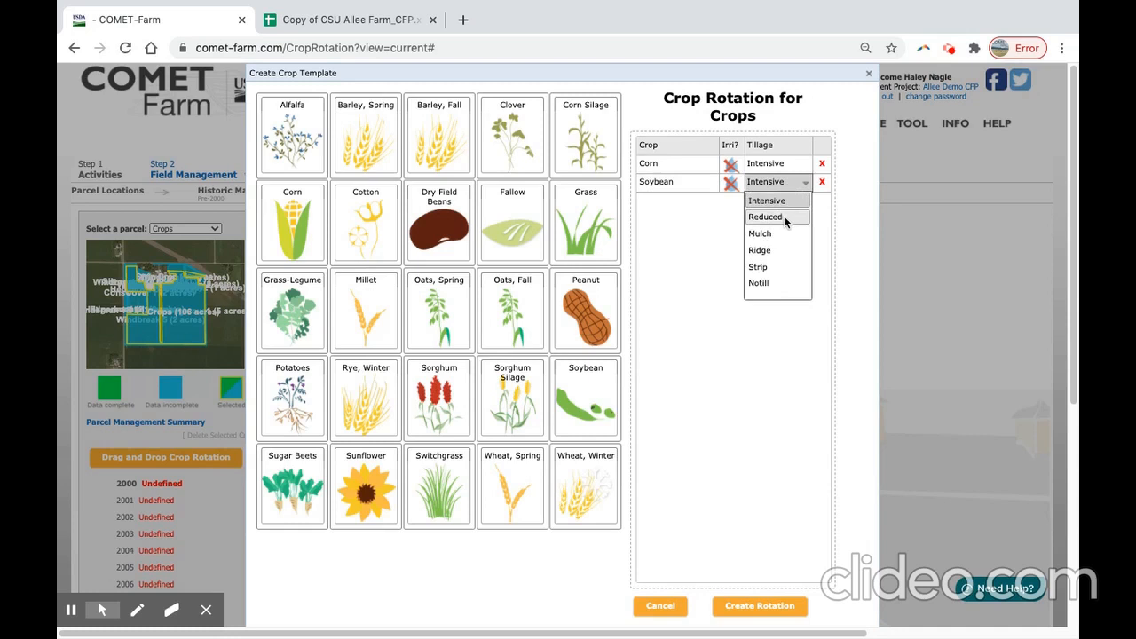
click(763, 216)
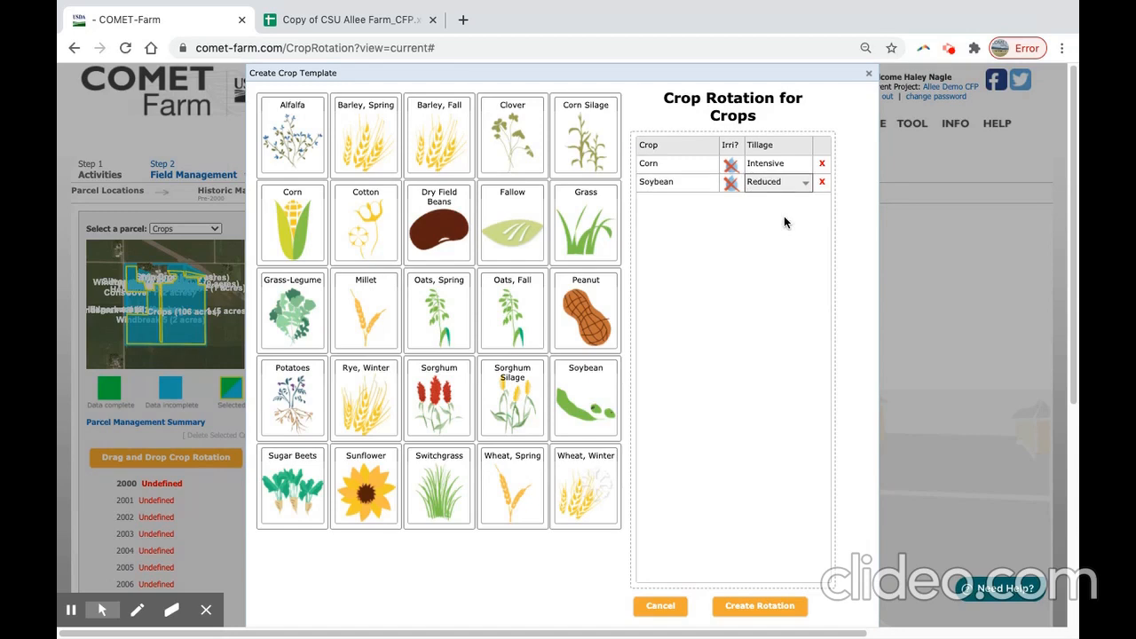
click(760, 606)
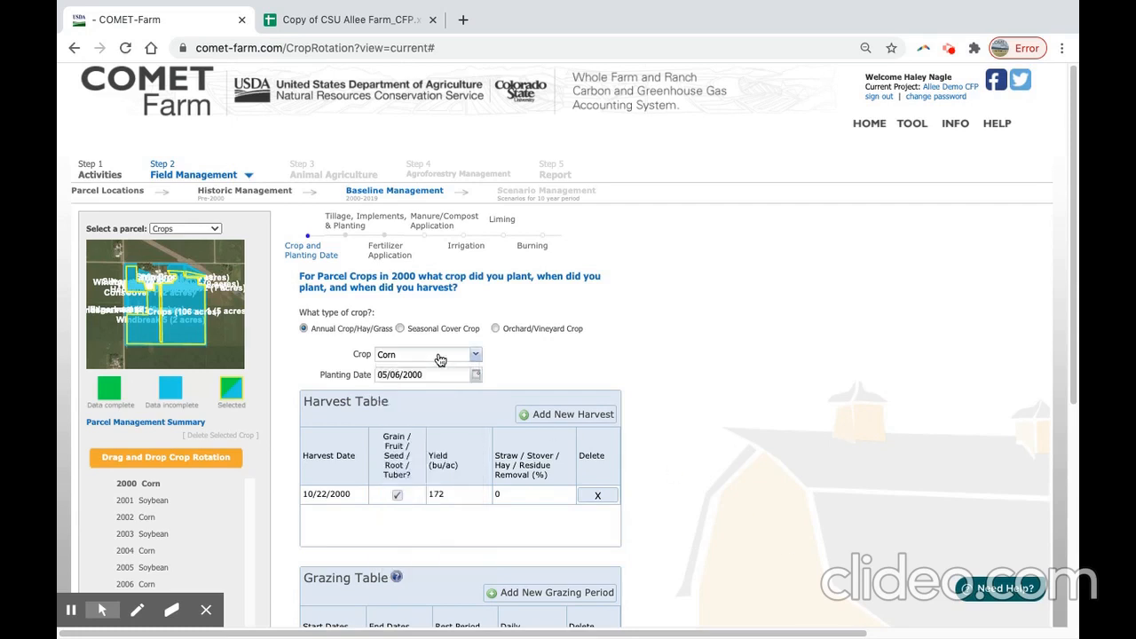
mouse_move(654, 376)
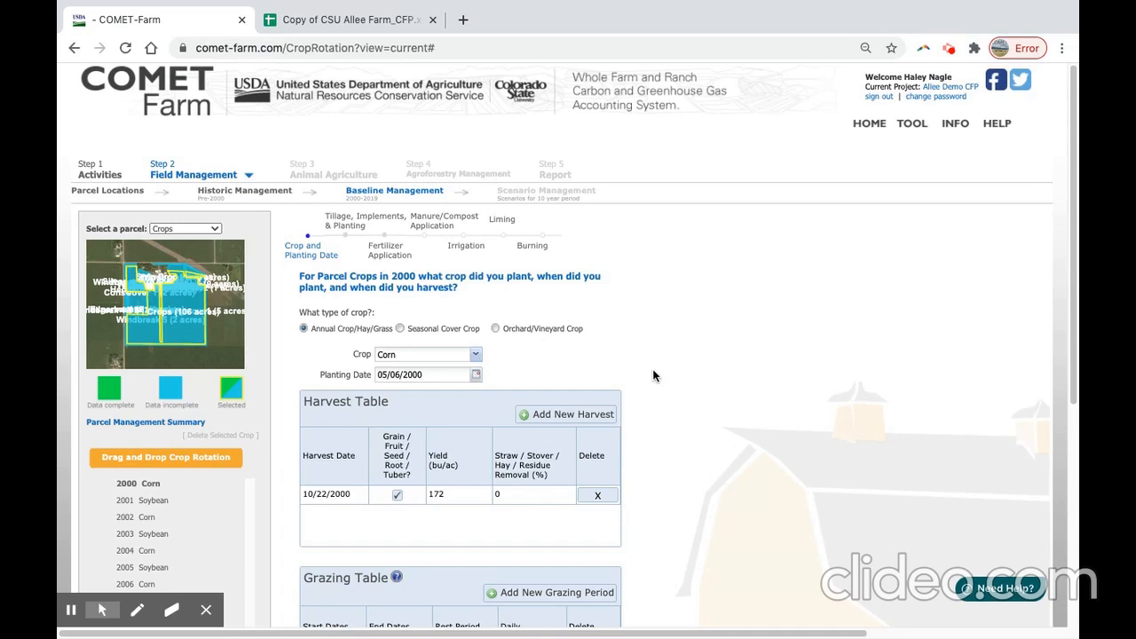
mouse_move(657, 377)
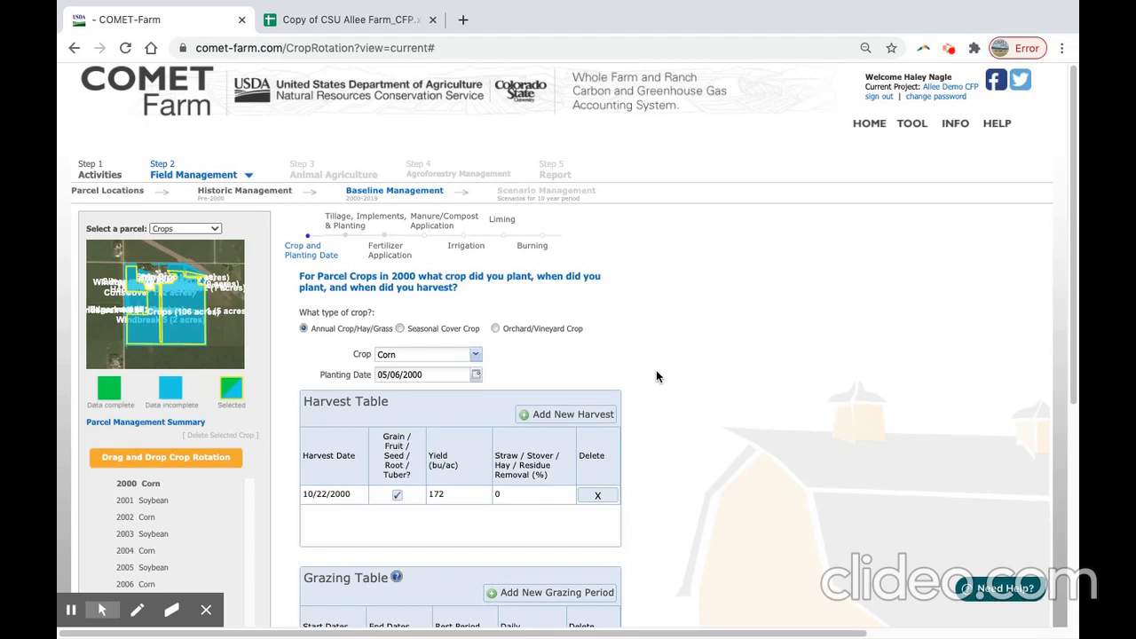
mouse_move(531, 487)
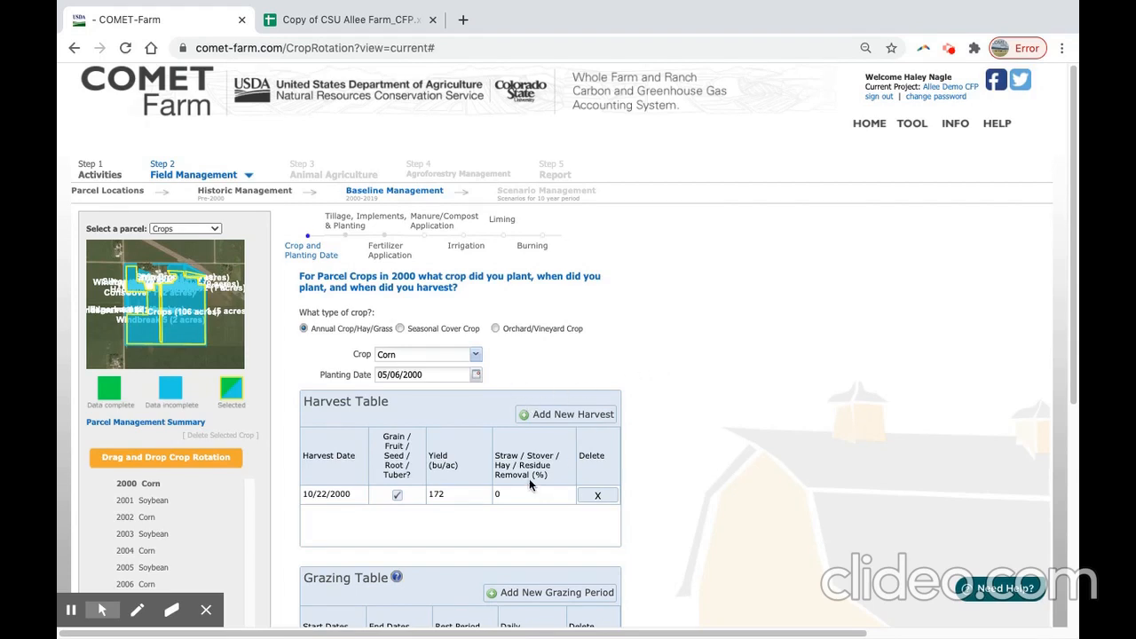
mouse_move(602, 460)
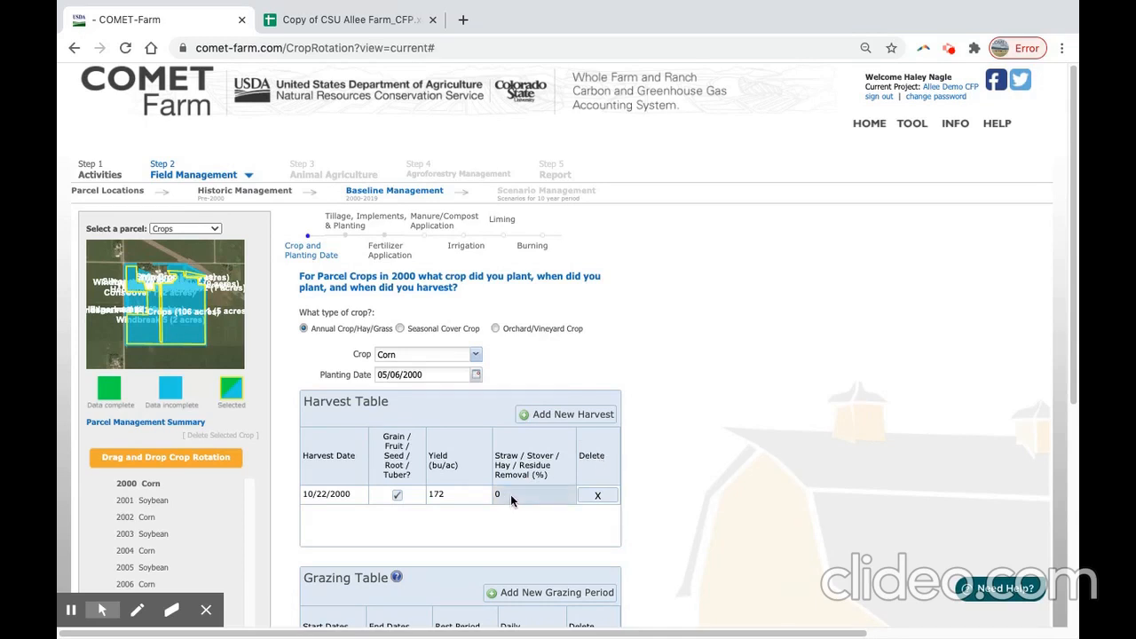
- Review the populated 2000 corn record showing 0% residue removal and no grazing
click(334, 494)
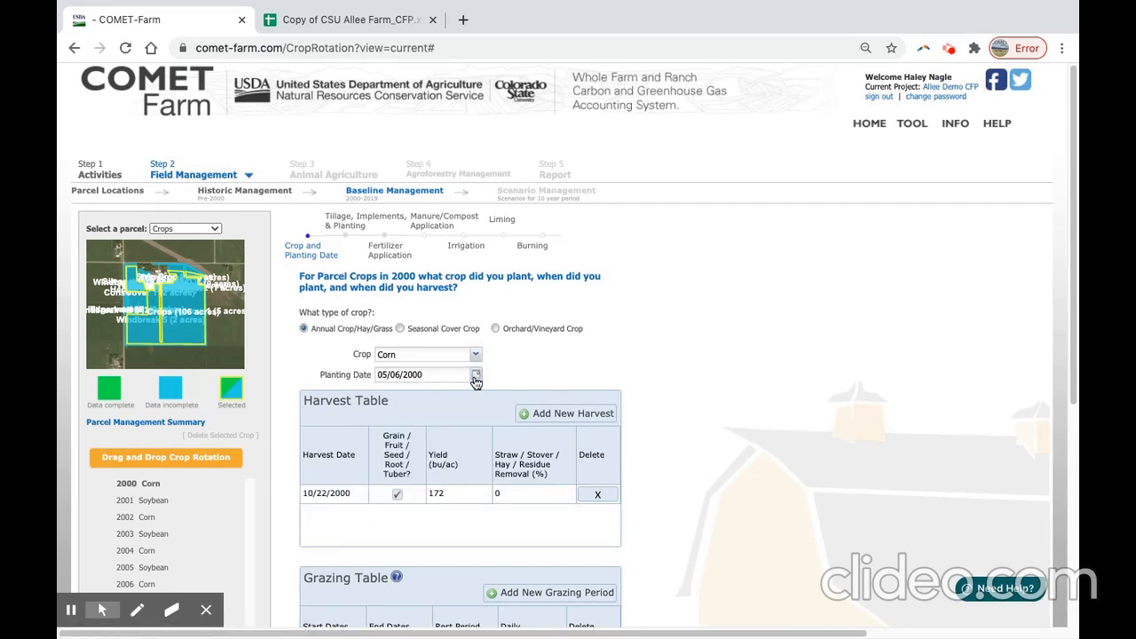
mouse_move(611, 392)
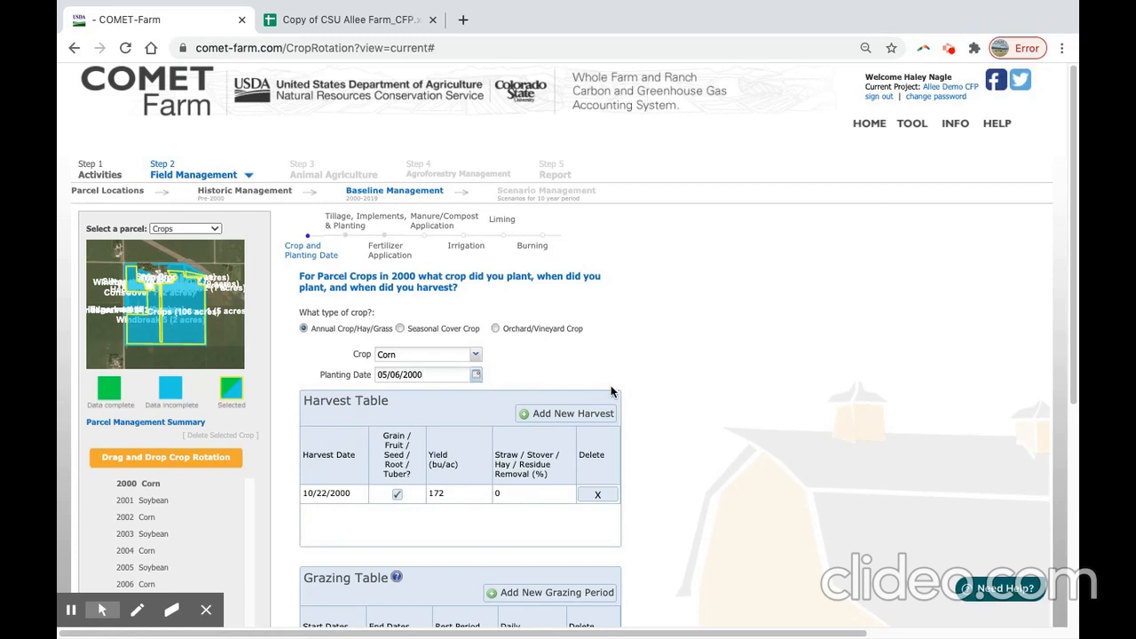
mouse_move(682, 384)
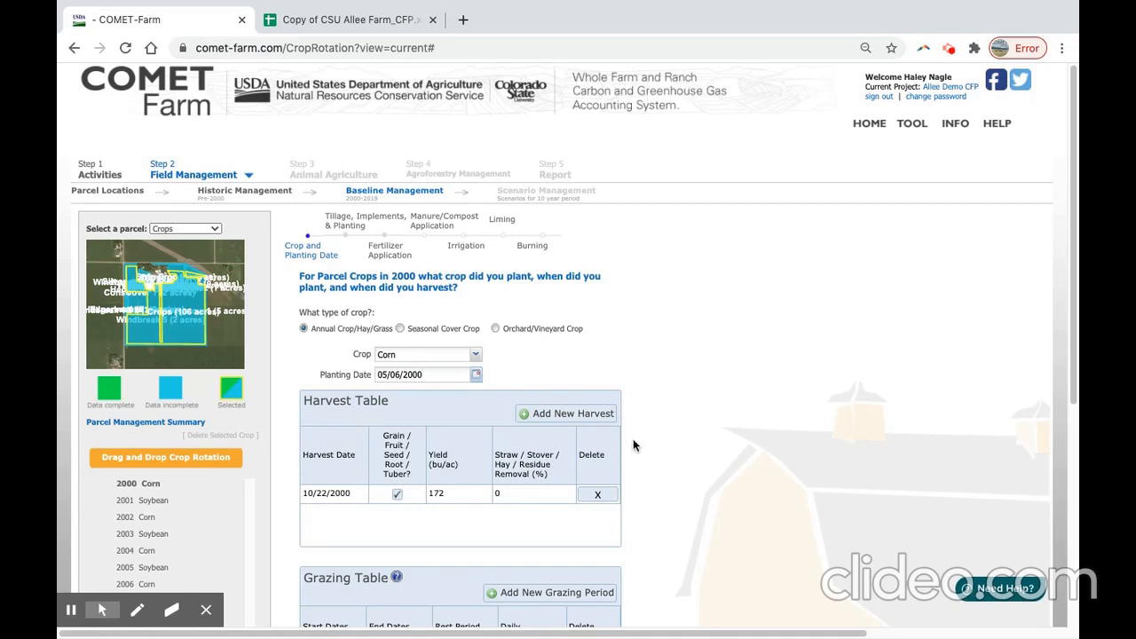
scroll(down, 3)
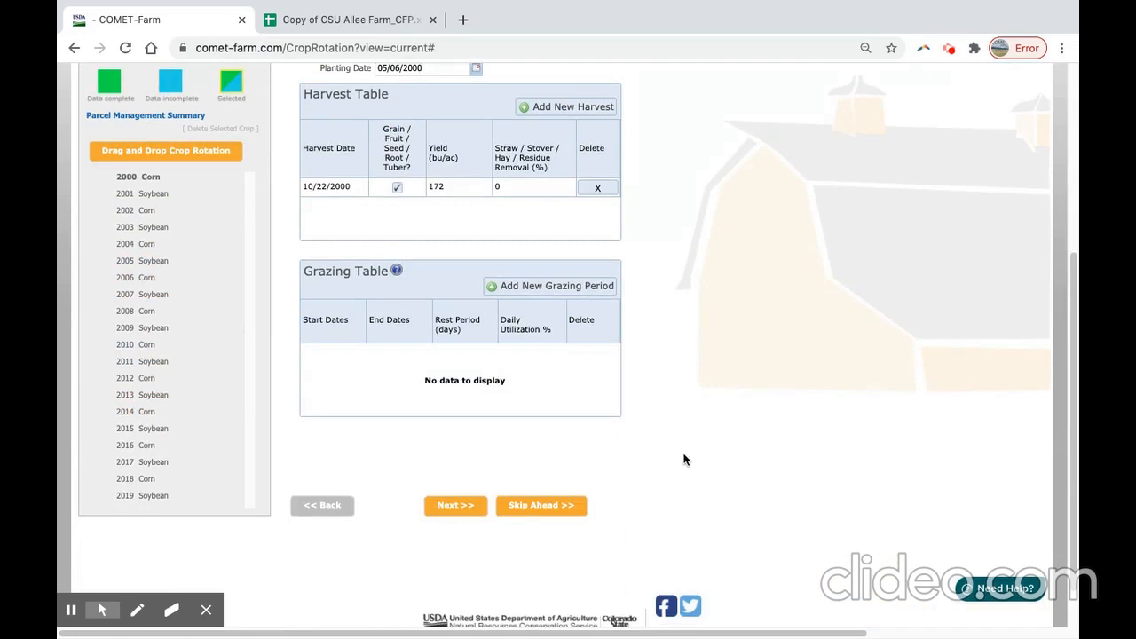
mouse_move(678, 453)
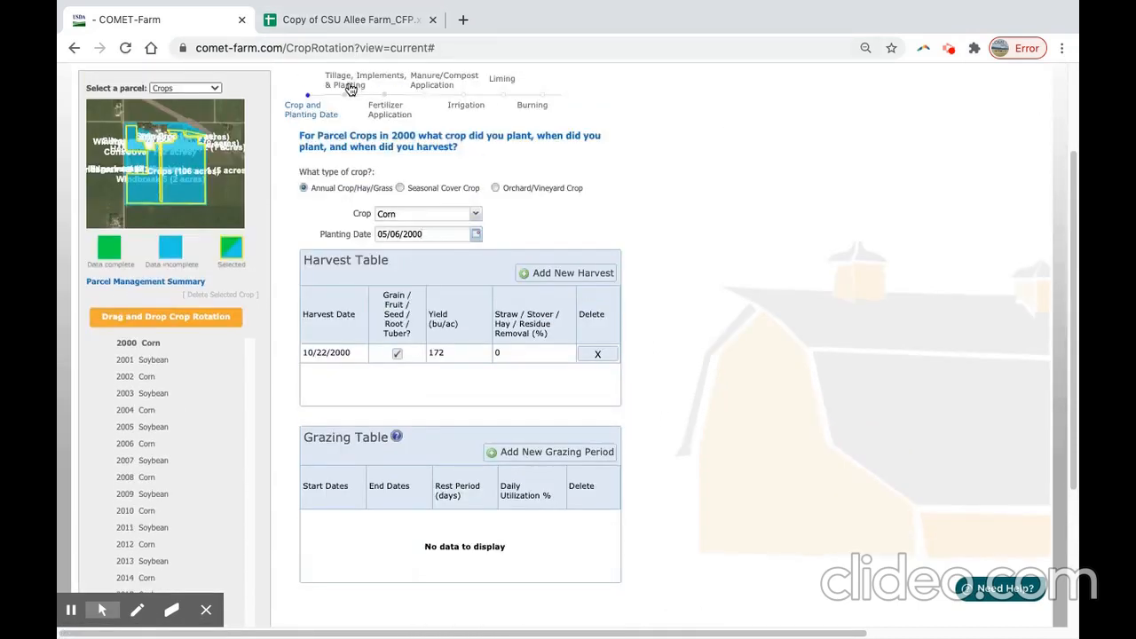
- Add an Intensive Tillage pass dated 5/5/2000 for the 2000 corn, checking tillage class definitions
click(344, 80)
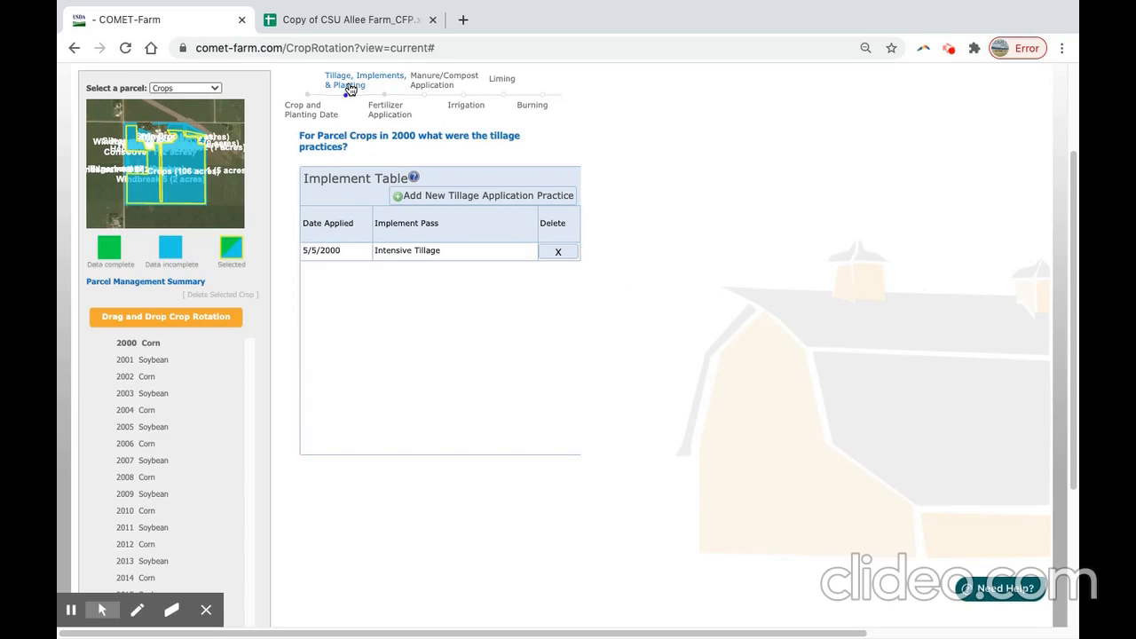
click(452, 250)
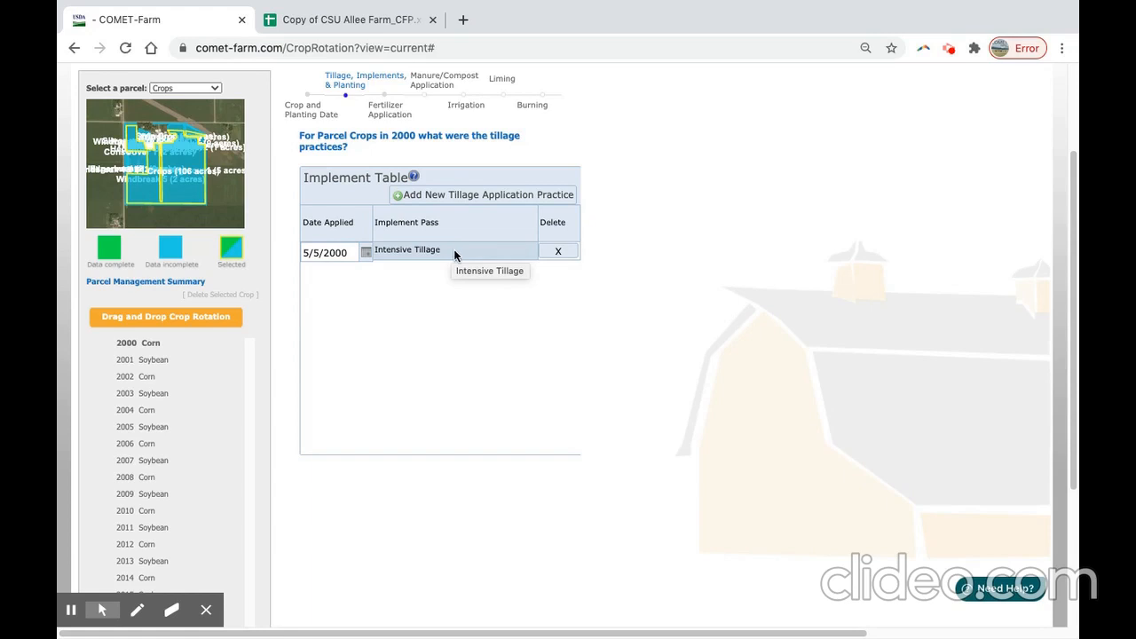
mouse_move(429, 169)
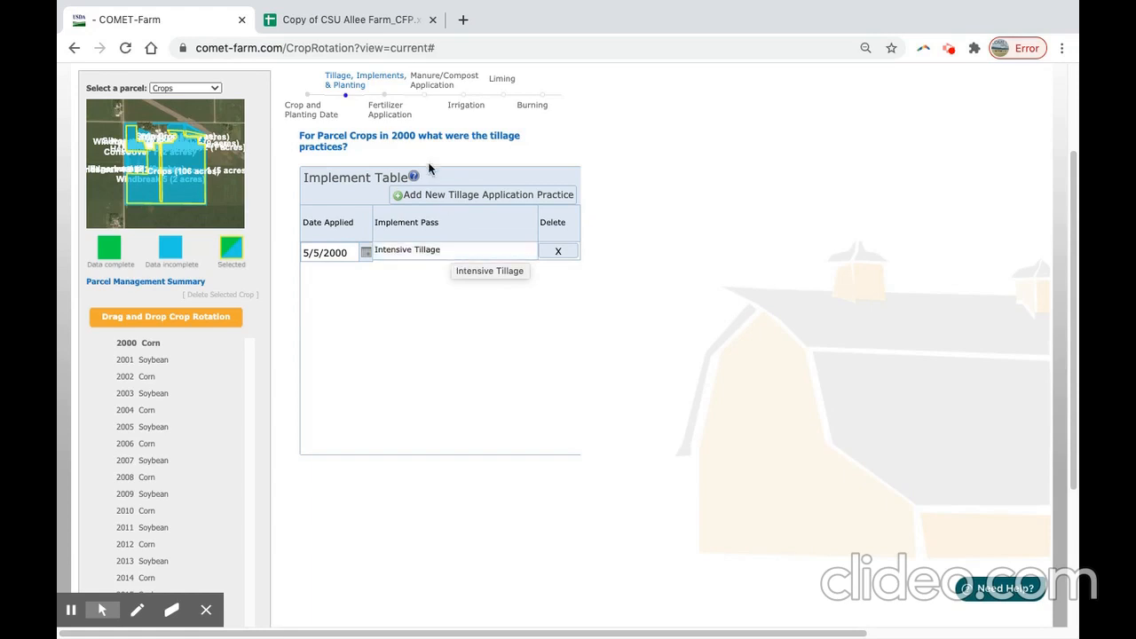
click(413, 177)
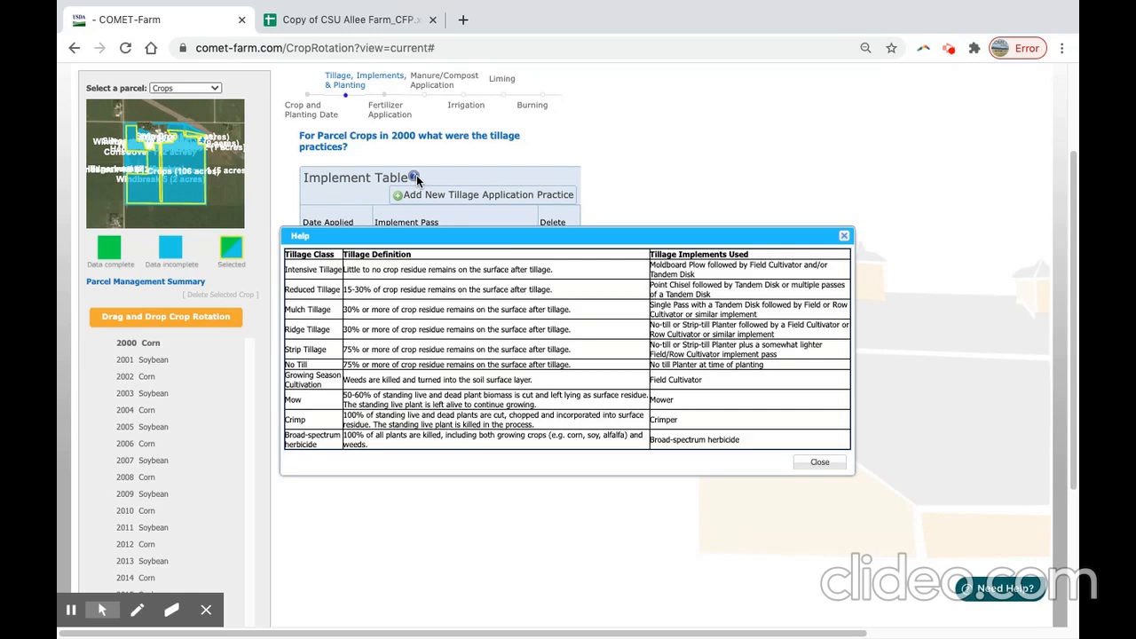
mouse_move(462, 197)
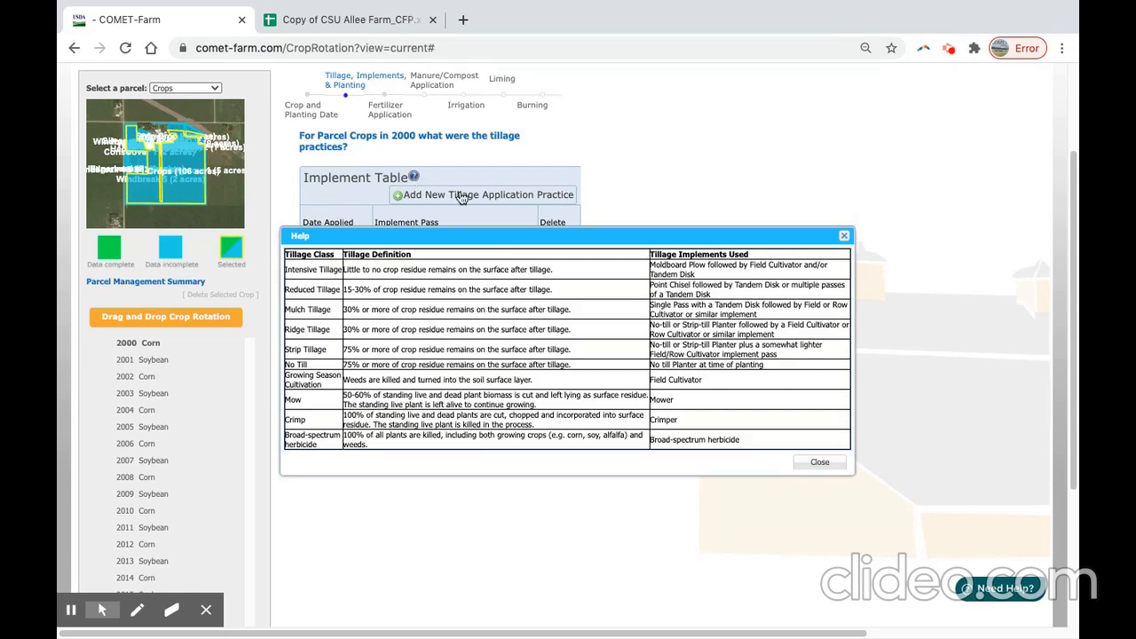
click(818, 462)
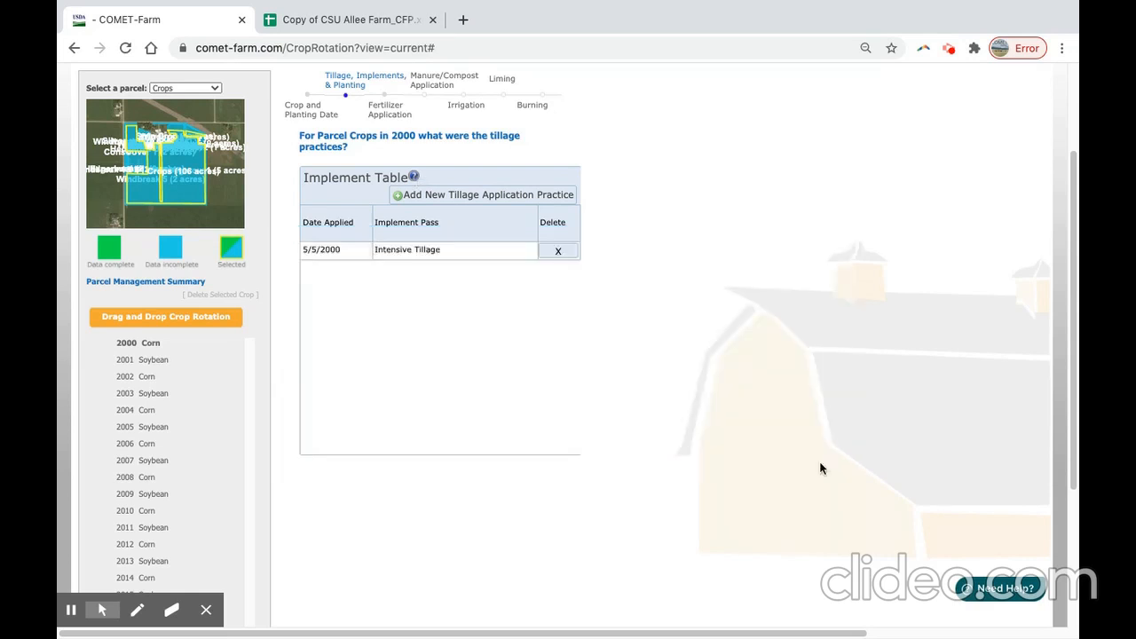
mouse_move(717, 419)
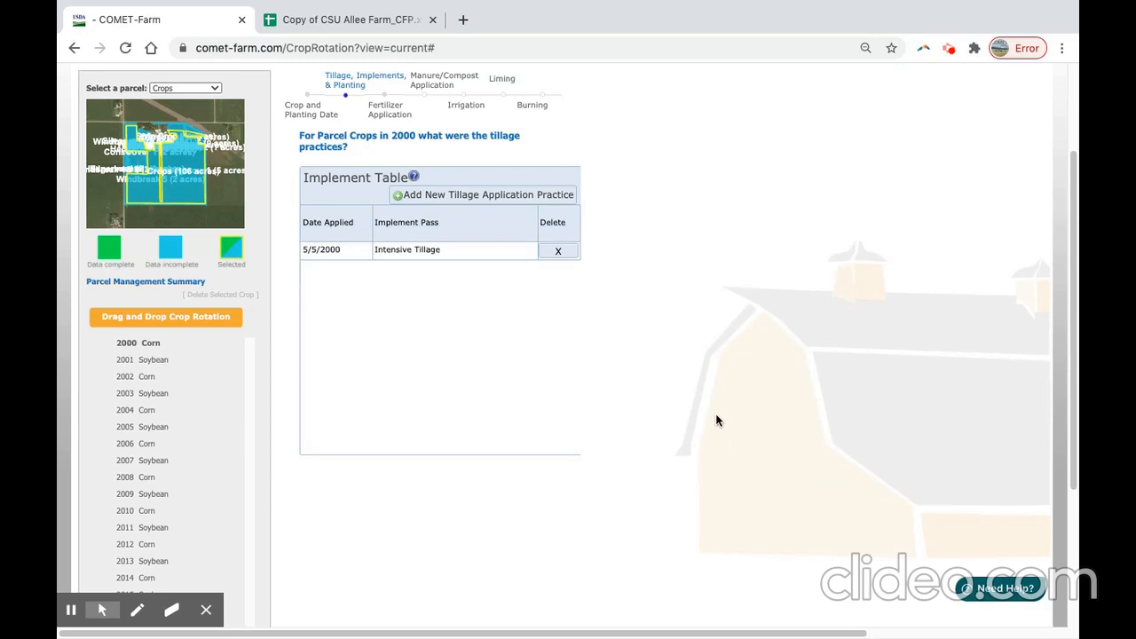
mouse_move(401, 69)
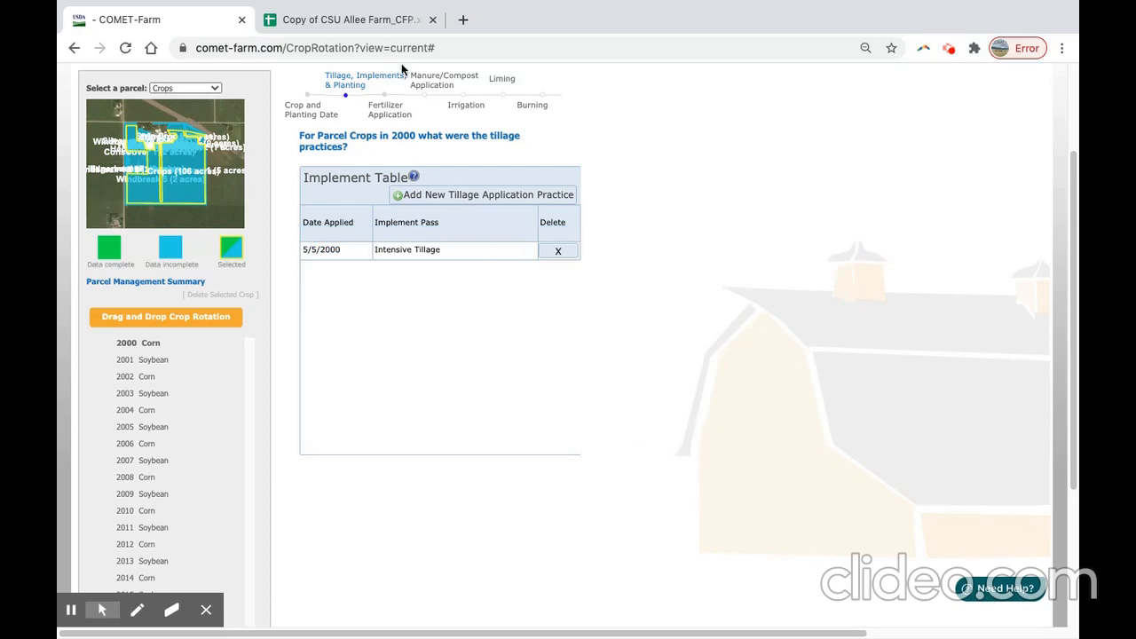
mouse_move(621, 329)
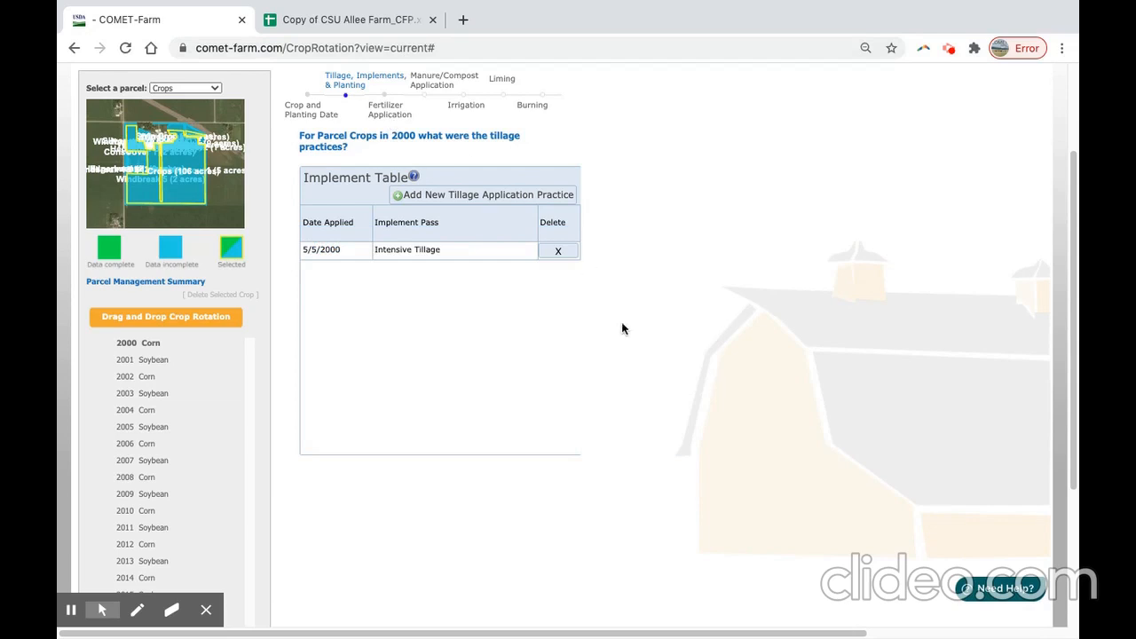
scroll(down, 3)
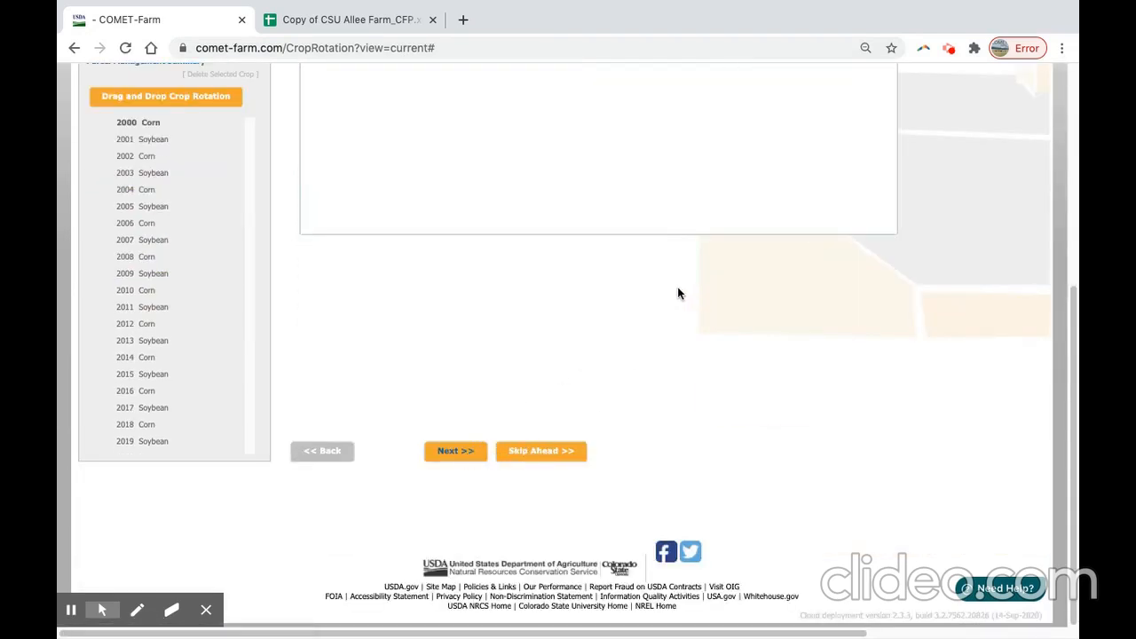
mouse_move(806, 338)
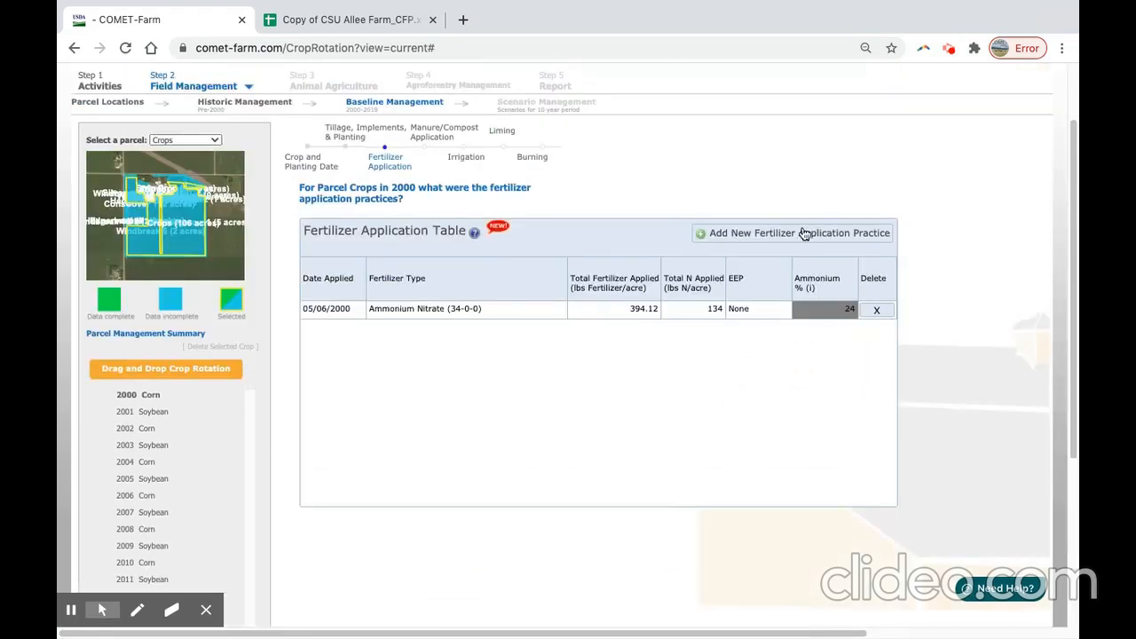
- Remove the extra fertilizer row and set anhydrous ammonia at 160 lbs N/acre (195.12 lbs) on 05/06/2000
click(791, 233)
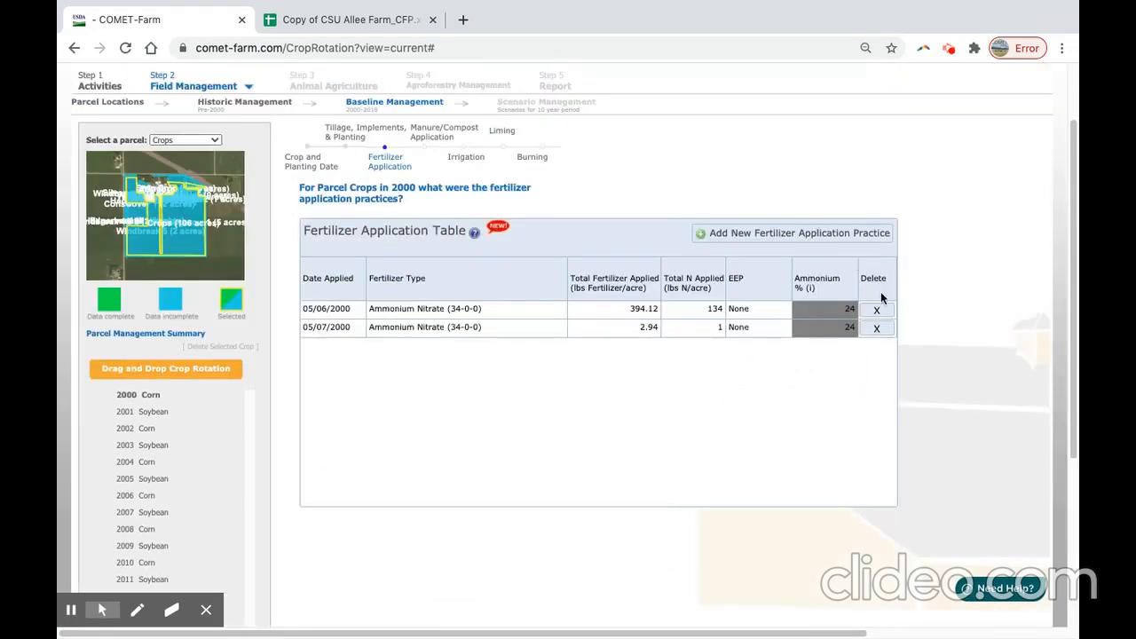
click(877, 327)
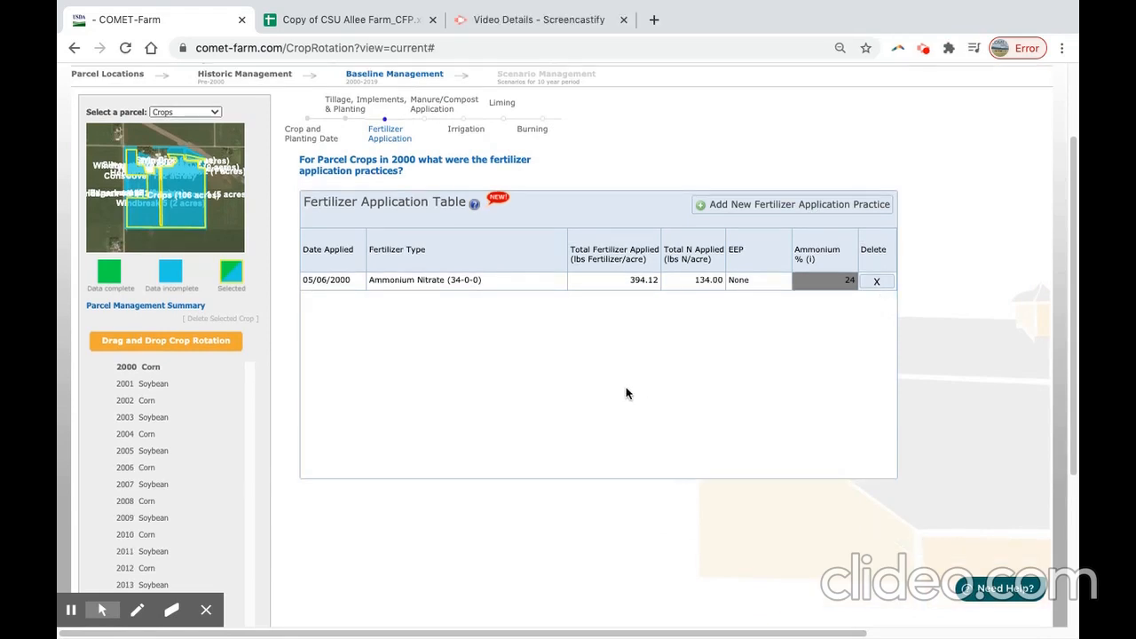
click(461, 280)
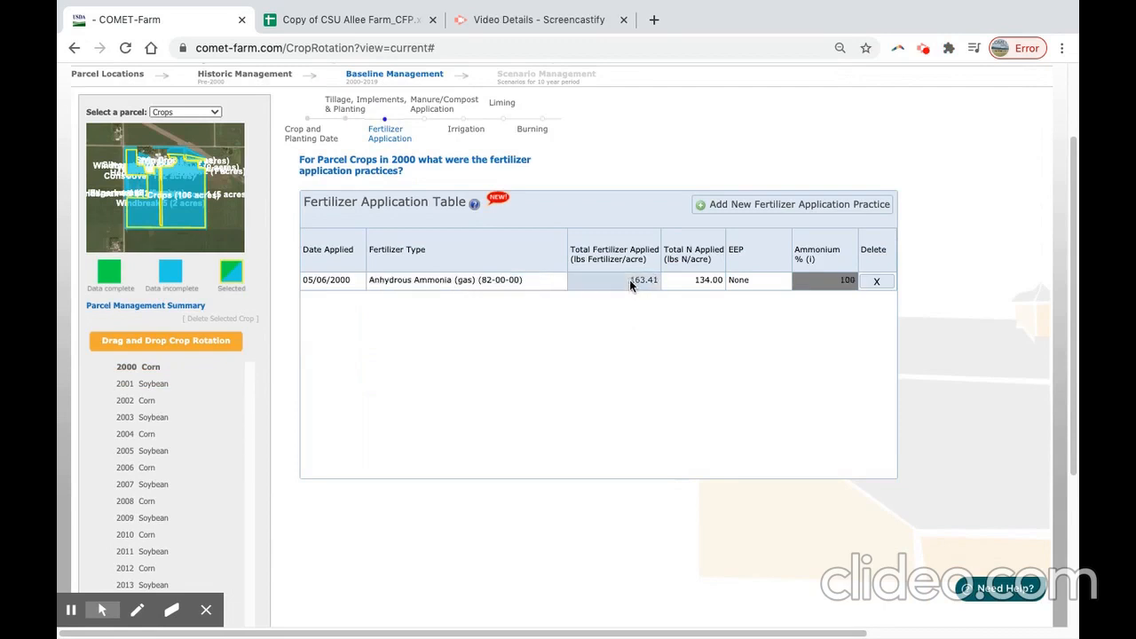
text(195.)
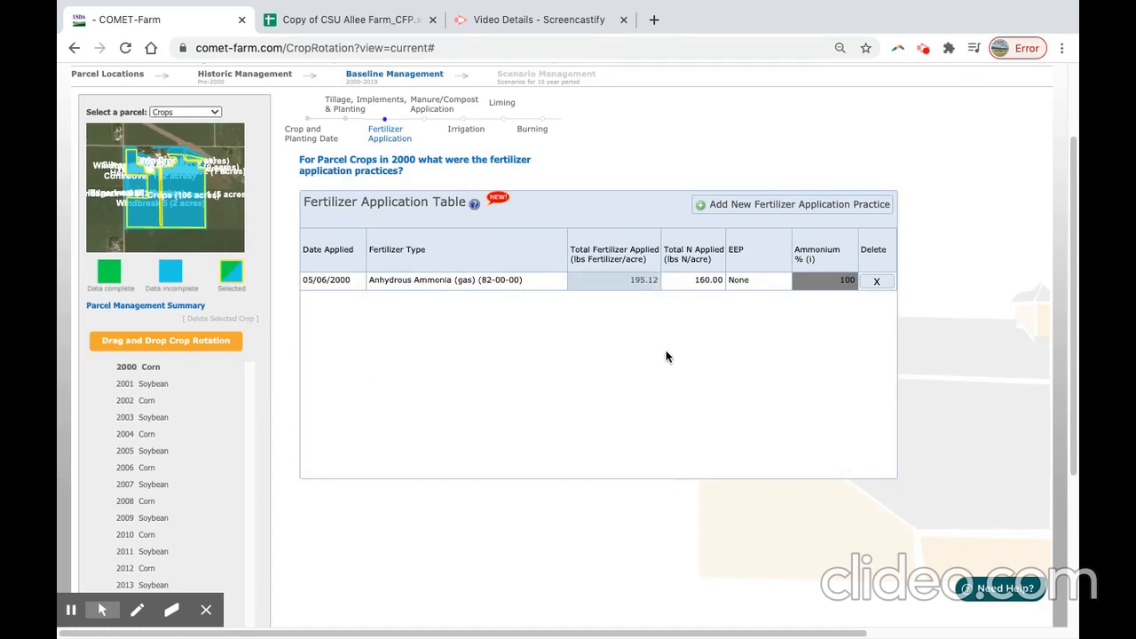
mouse_move(674, 345)
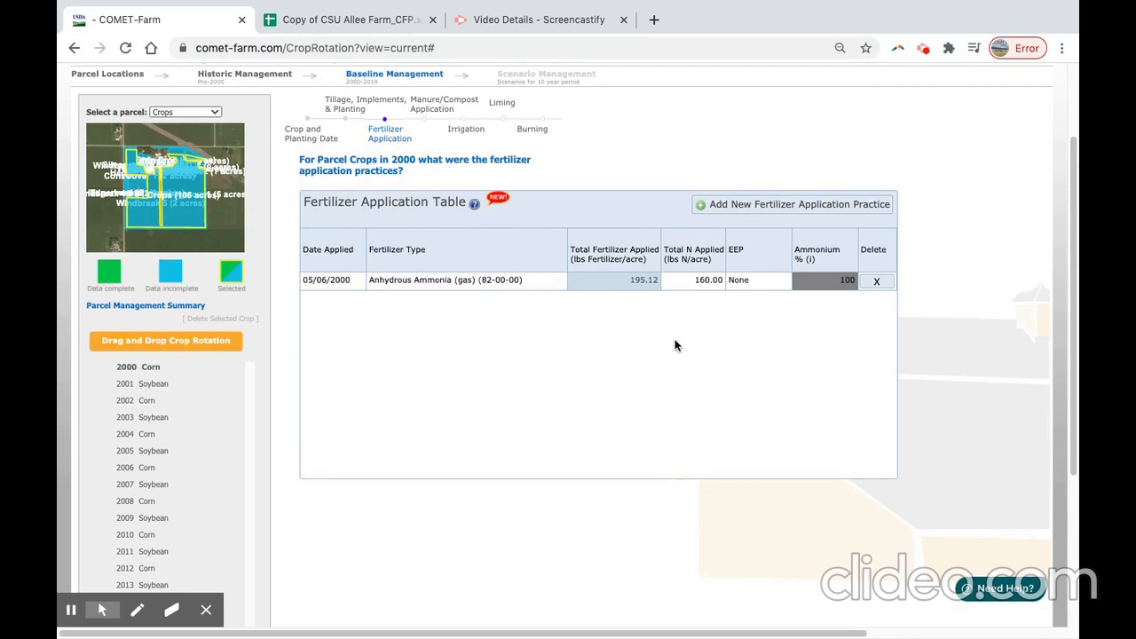
mouse_move(743, 318)
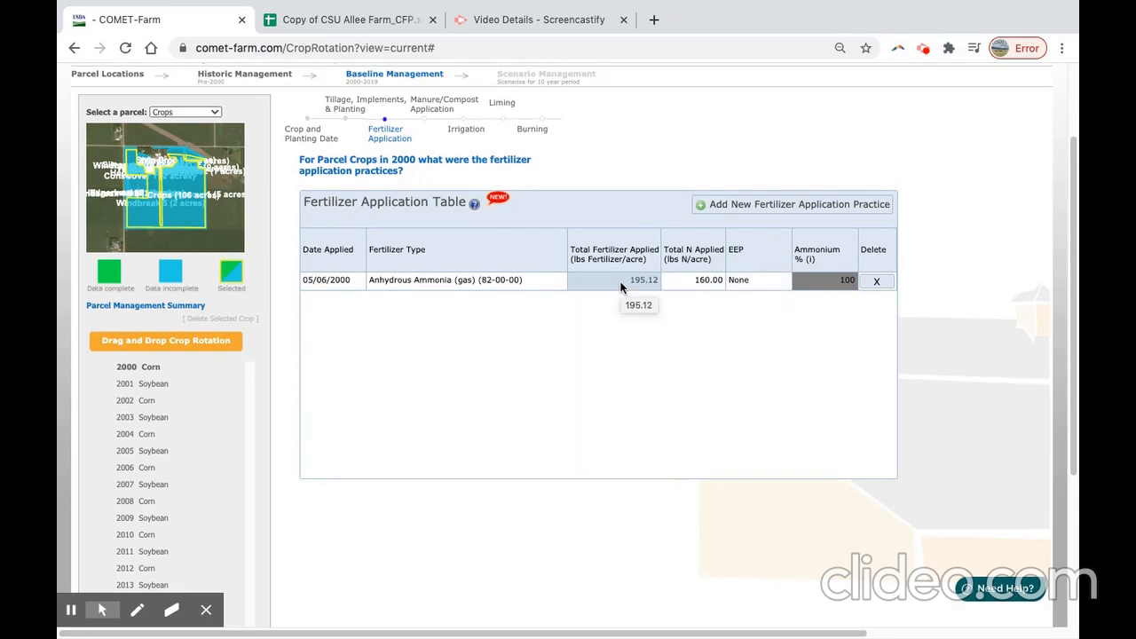
mouse_move(643, 431)
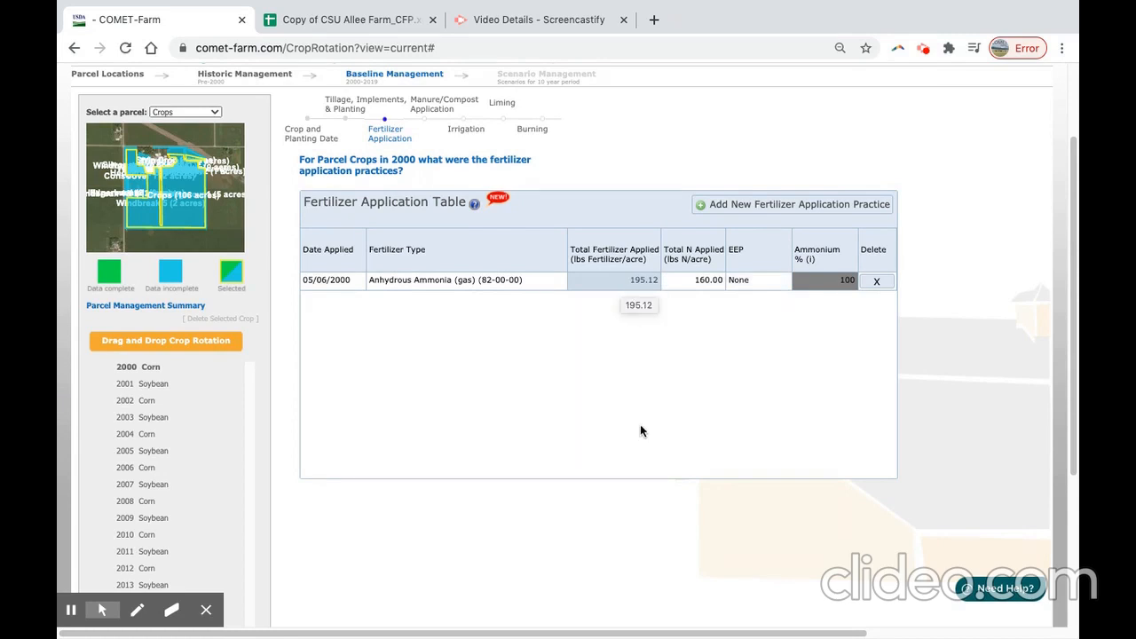
scroll(up, 3)
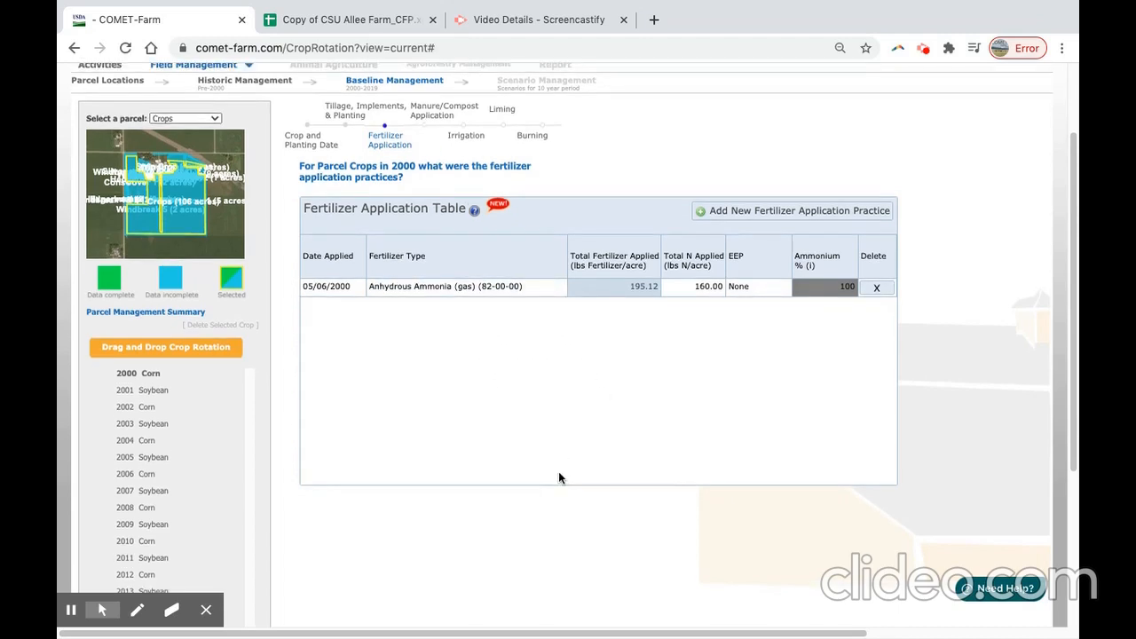
scroll(down, 3)
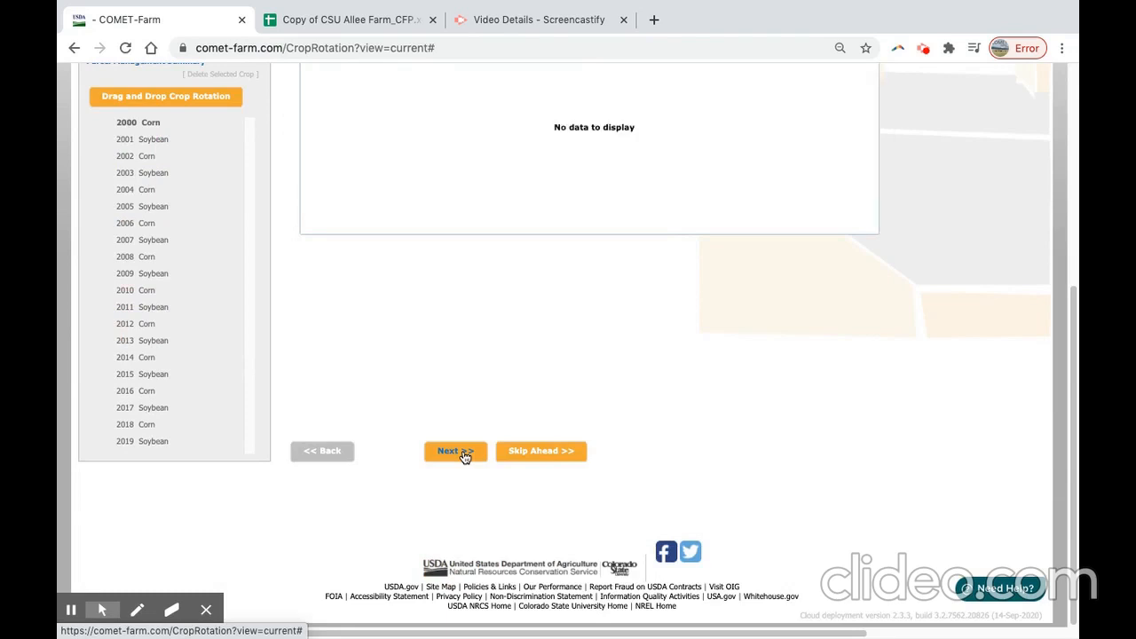
mouse_move(557, 412)
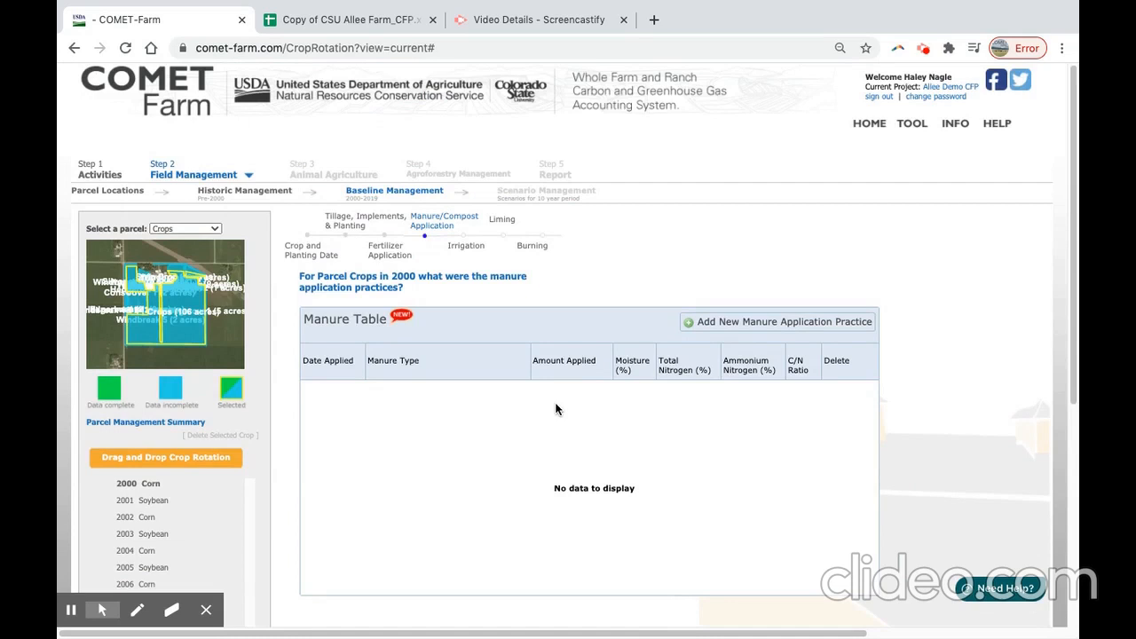
- Pass the empty manure page and no-liming page to the residue burning question
click(465, 245)
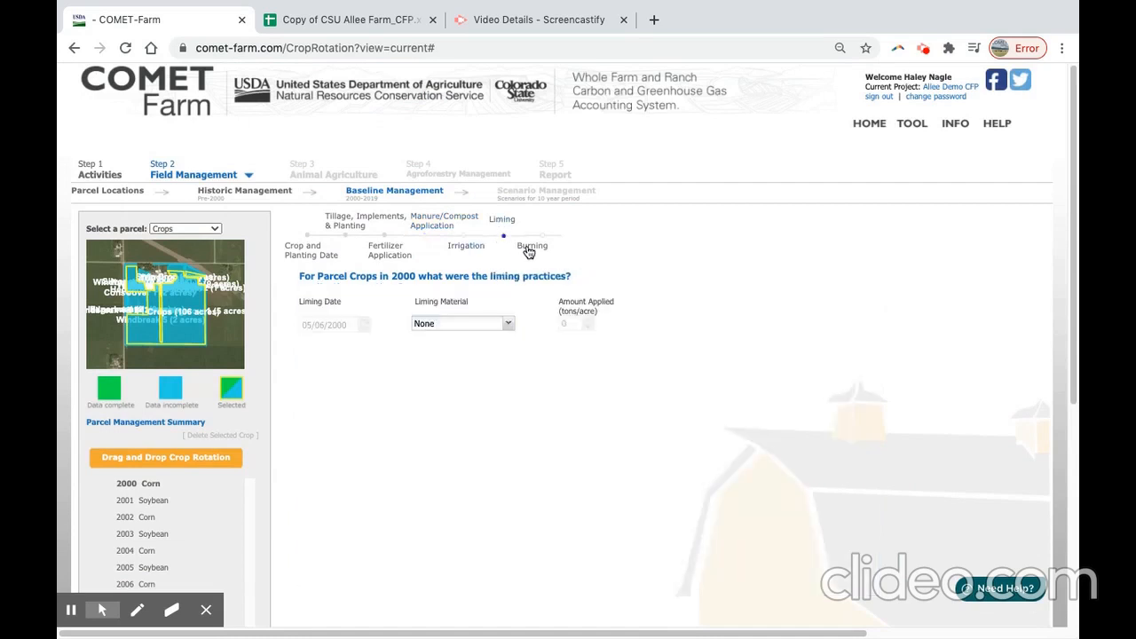
click(532, 245)
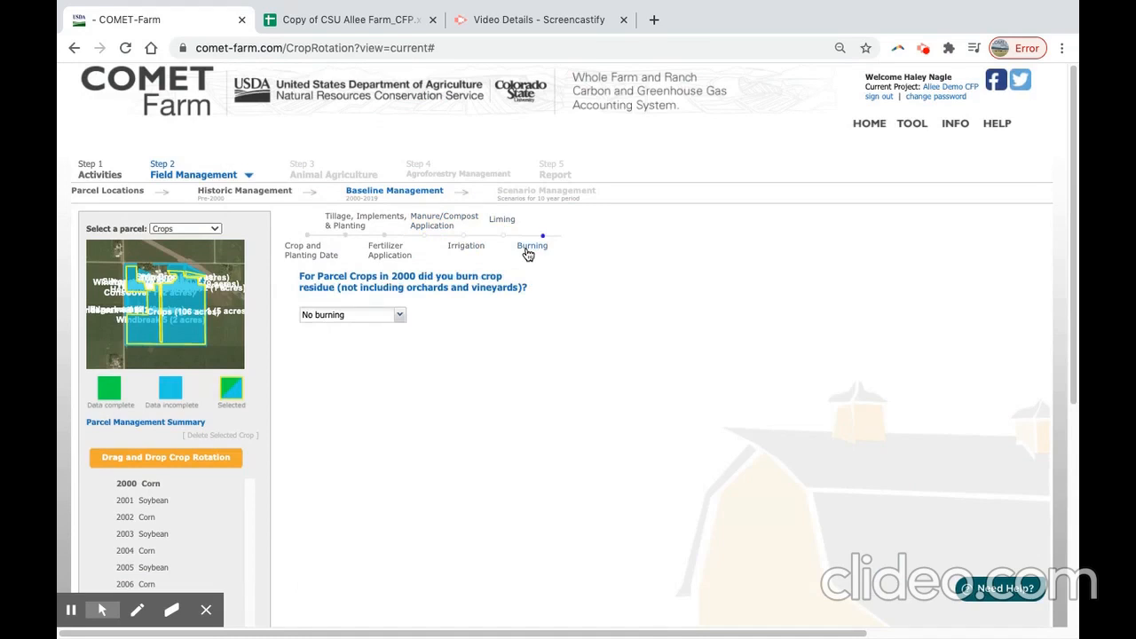
mouse_move(614, 387)
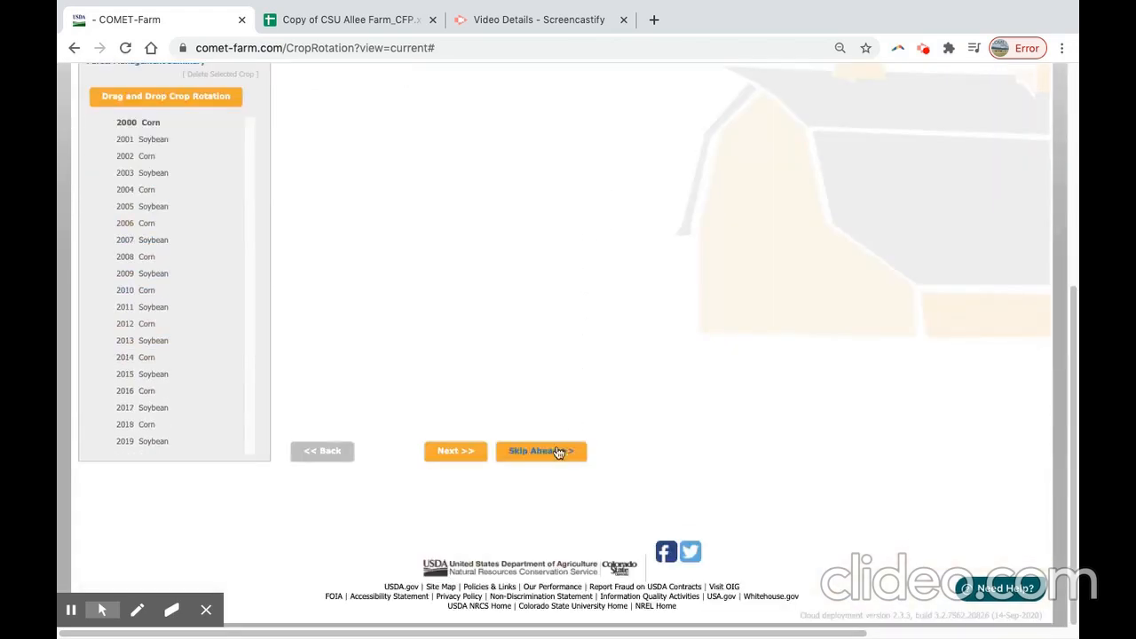
- Keep no residue burning for 2000 and decline adding a second crop that year
click(454, 451)
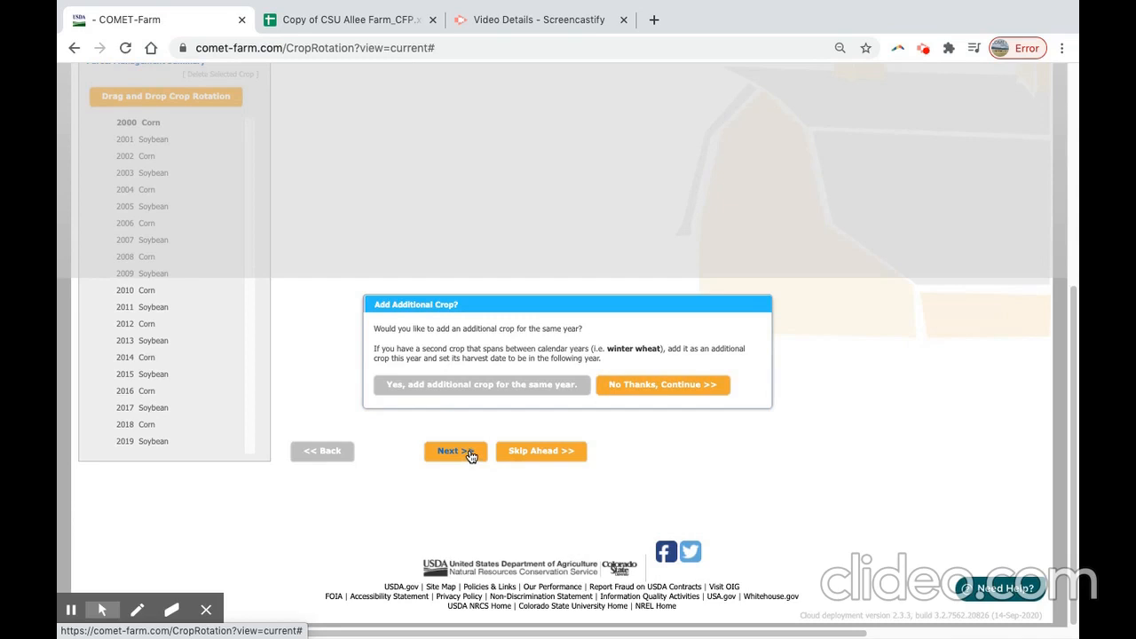
mouse_move(615, 410)
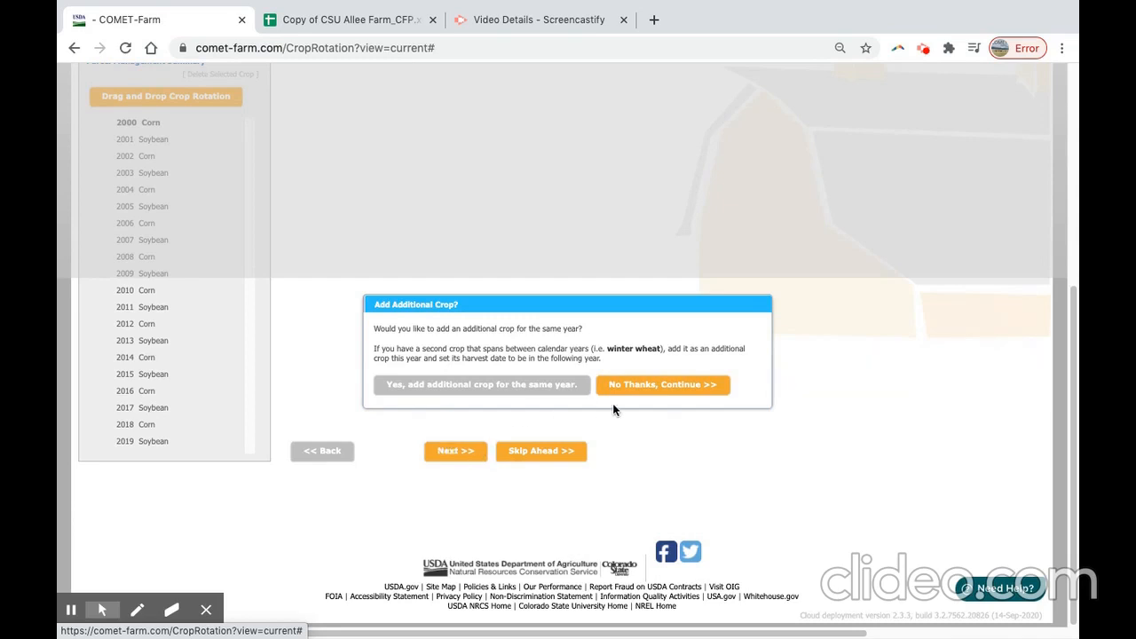
mouse_move(630, 416)
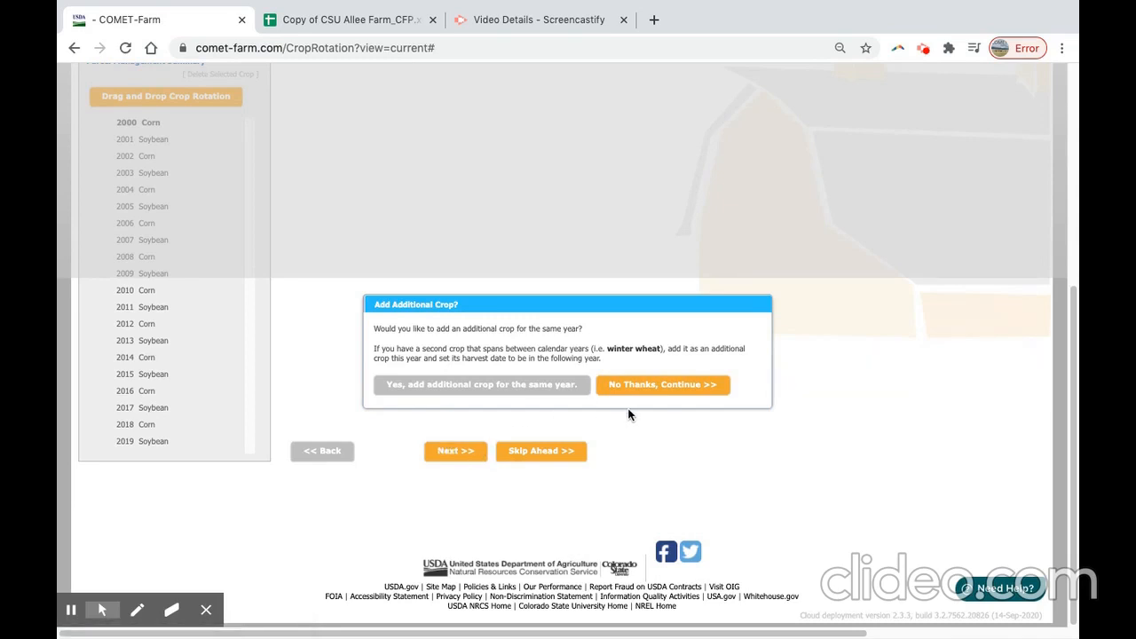
click(662, 383)
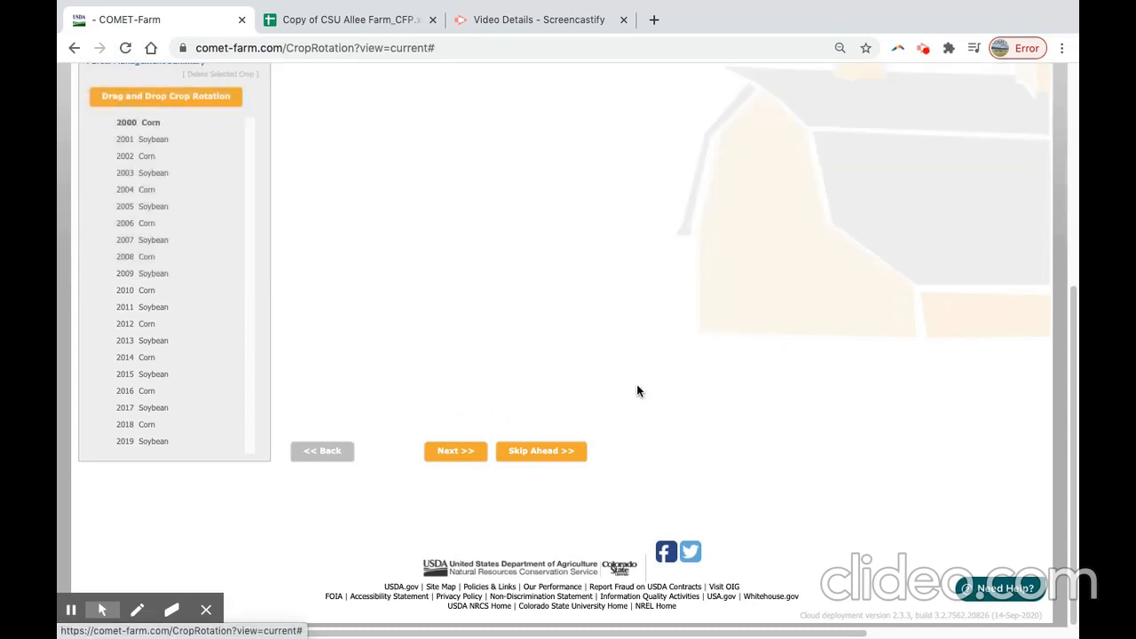
- Mark the even corn years 2002–2018 for all parcels and copy the 2000 management to them
click(455, 451)
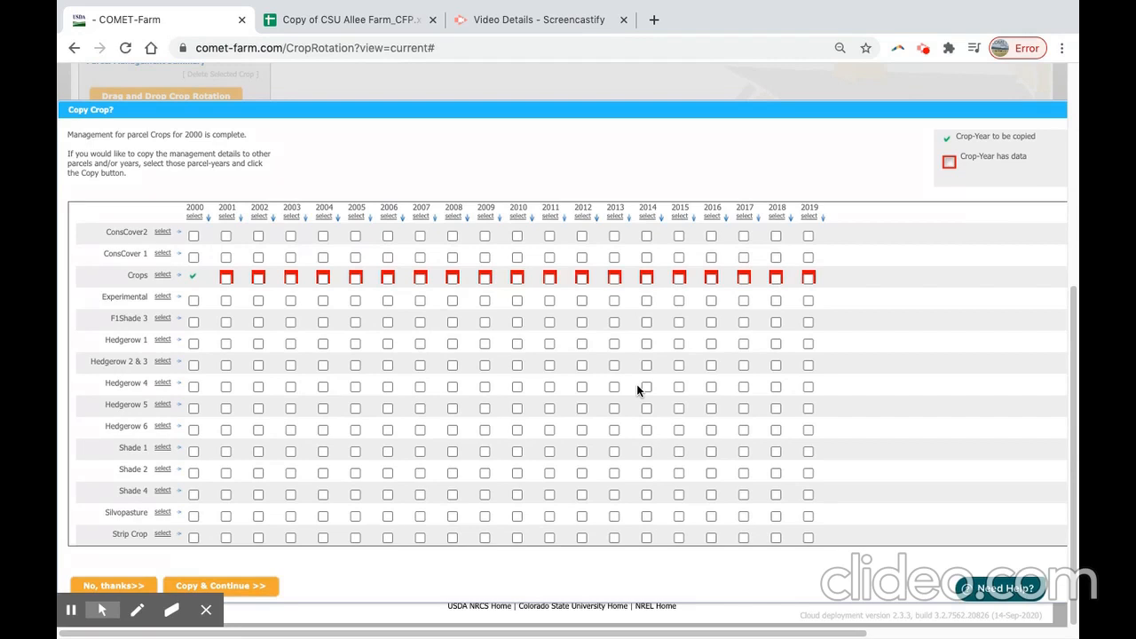
mouse_move(252, 231)
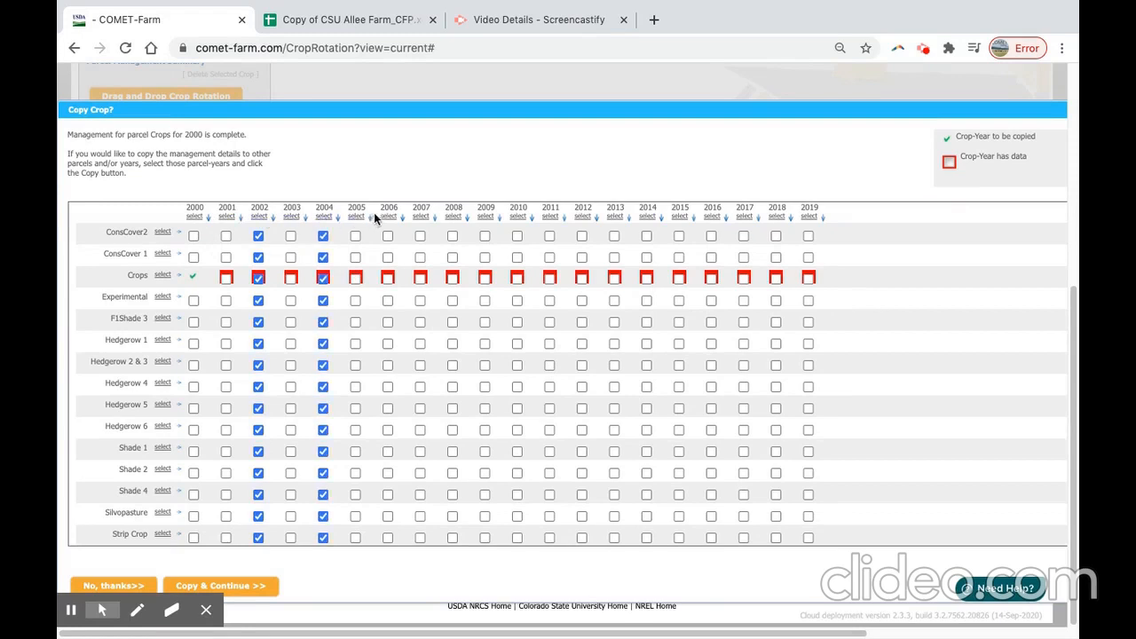
click(453, 217)
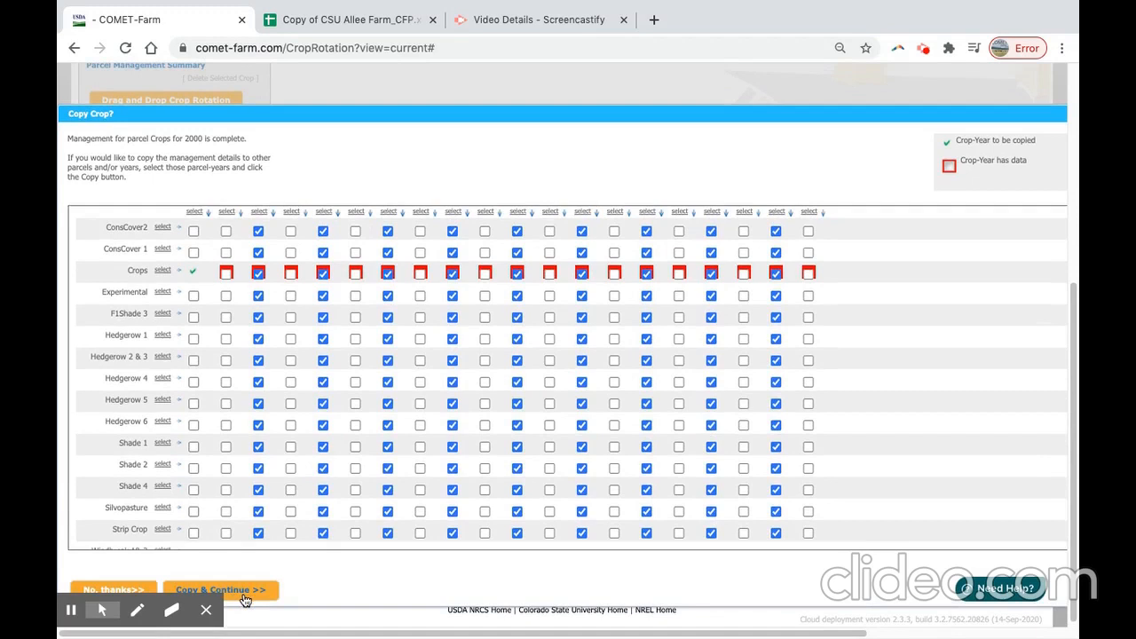
click(220, 589)
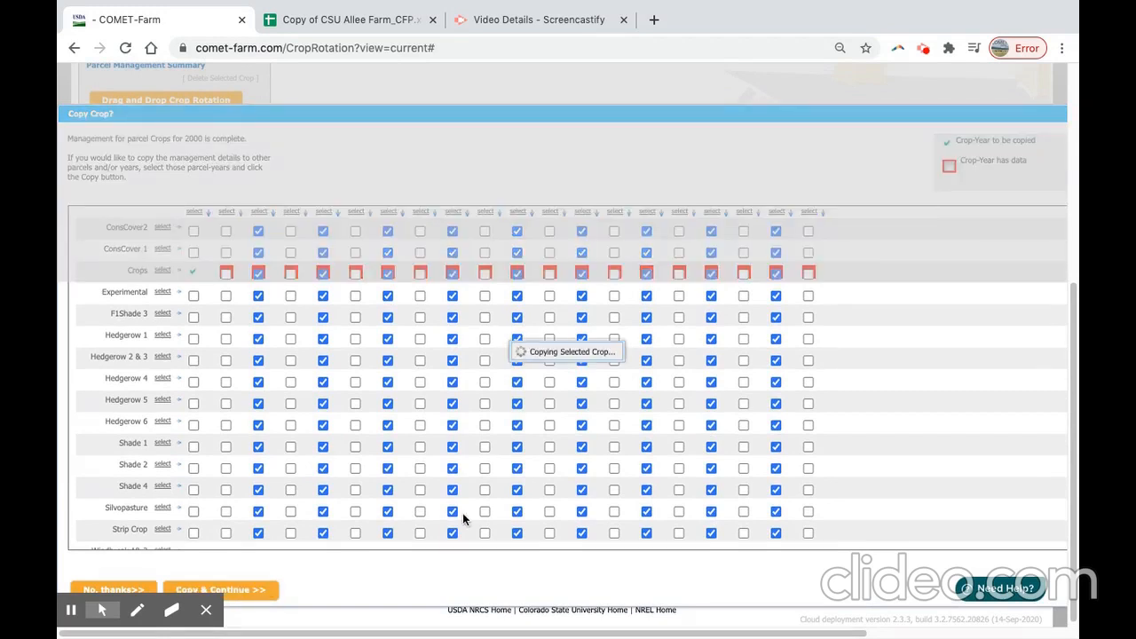
mouse_move(460, 520)
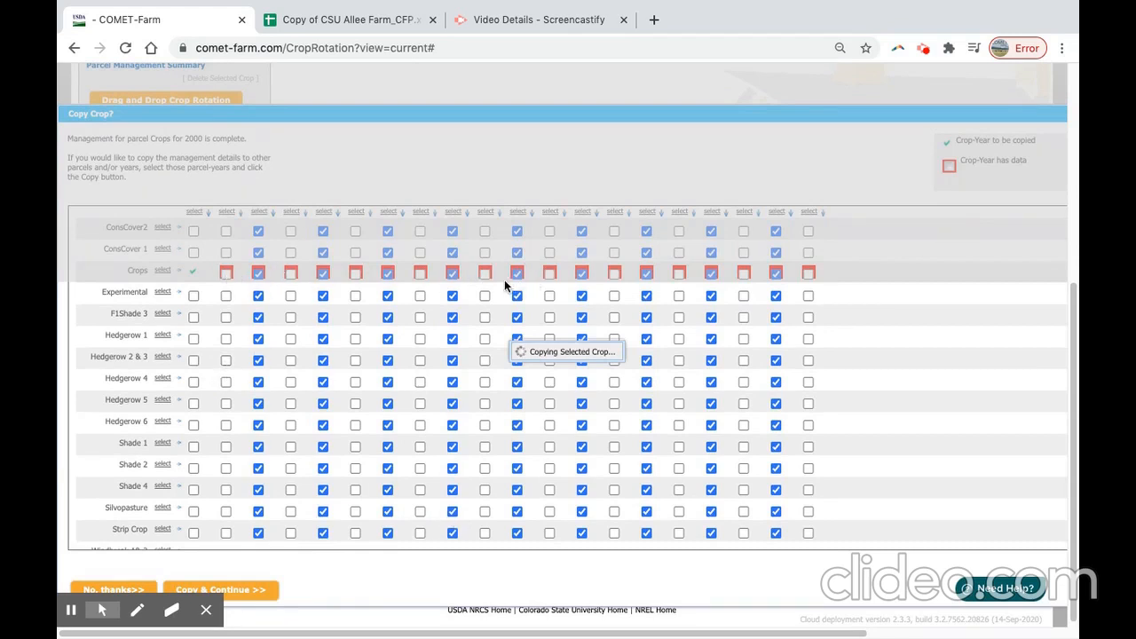
click(220, 589)
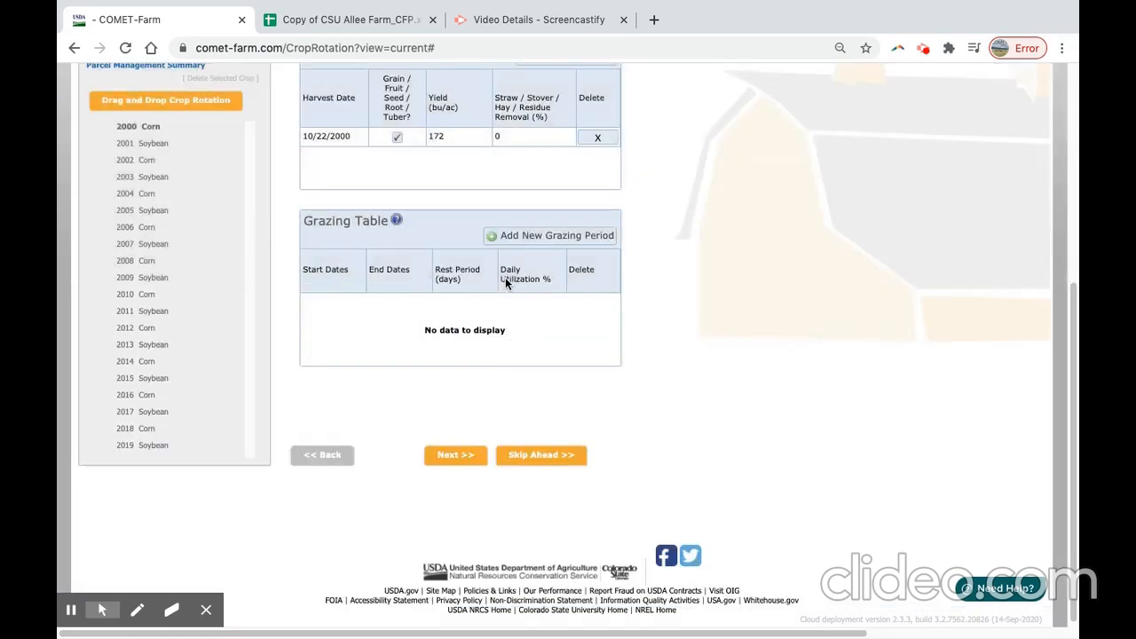
- Finish the 2000 corn entry and continue to the 2001 soybean tillage practices
click(454, 455)
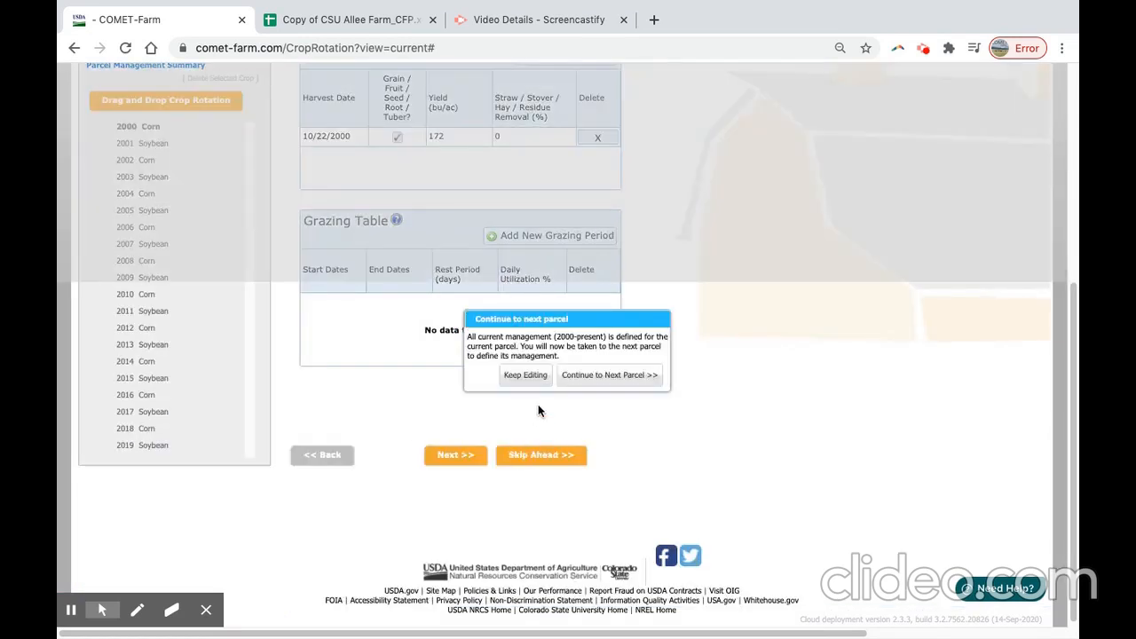
mouse_move(522, 394)
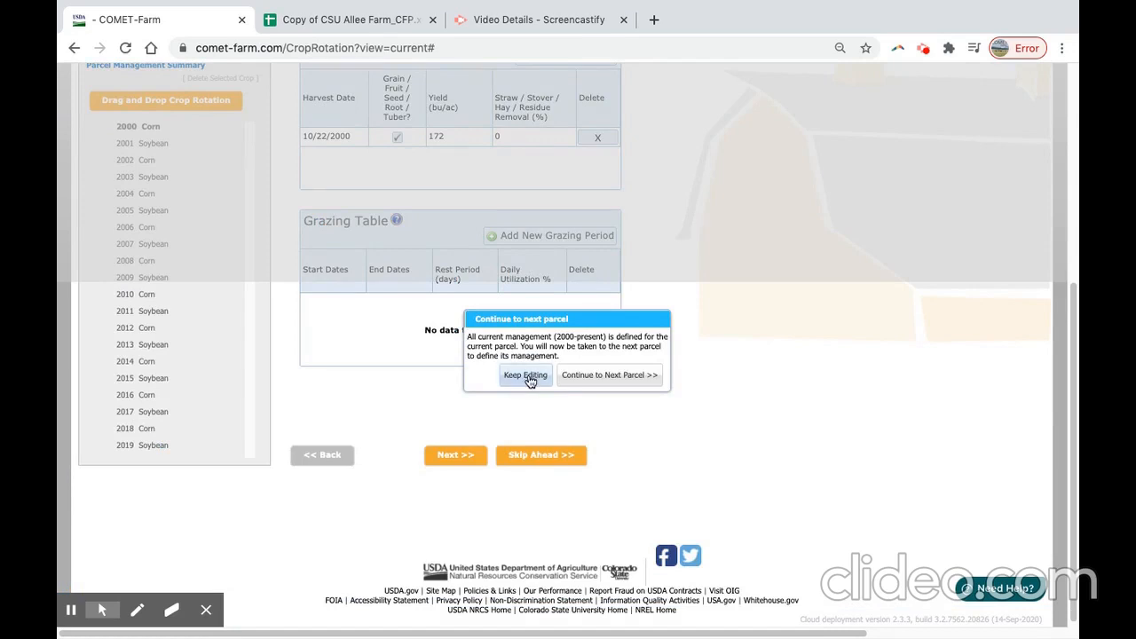
click(526, 375)
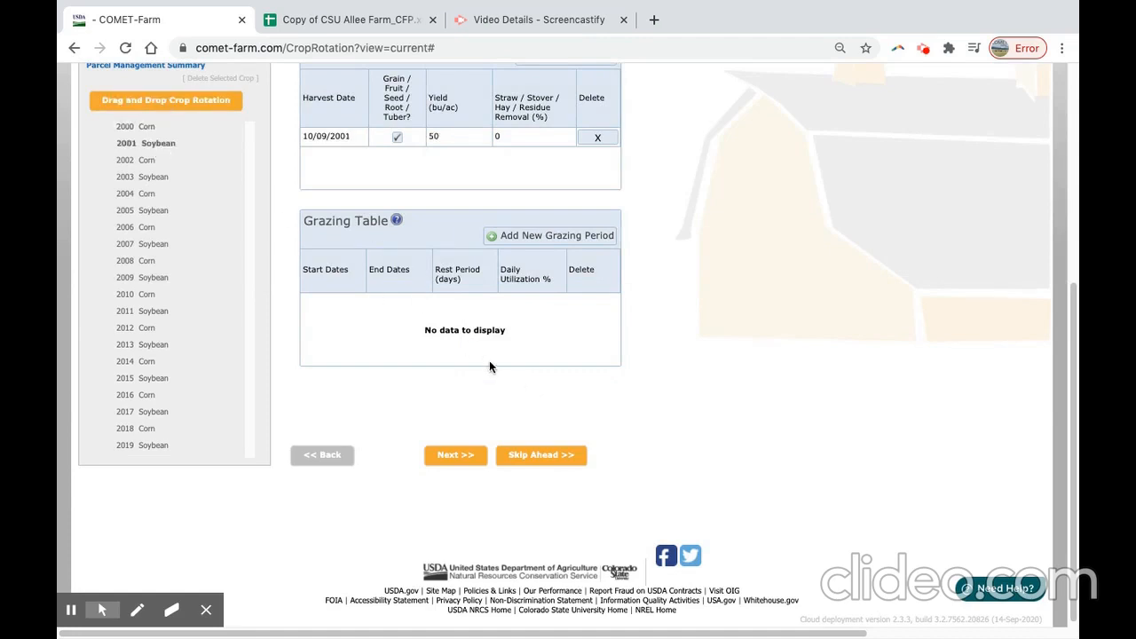
scroll(up, 3)
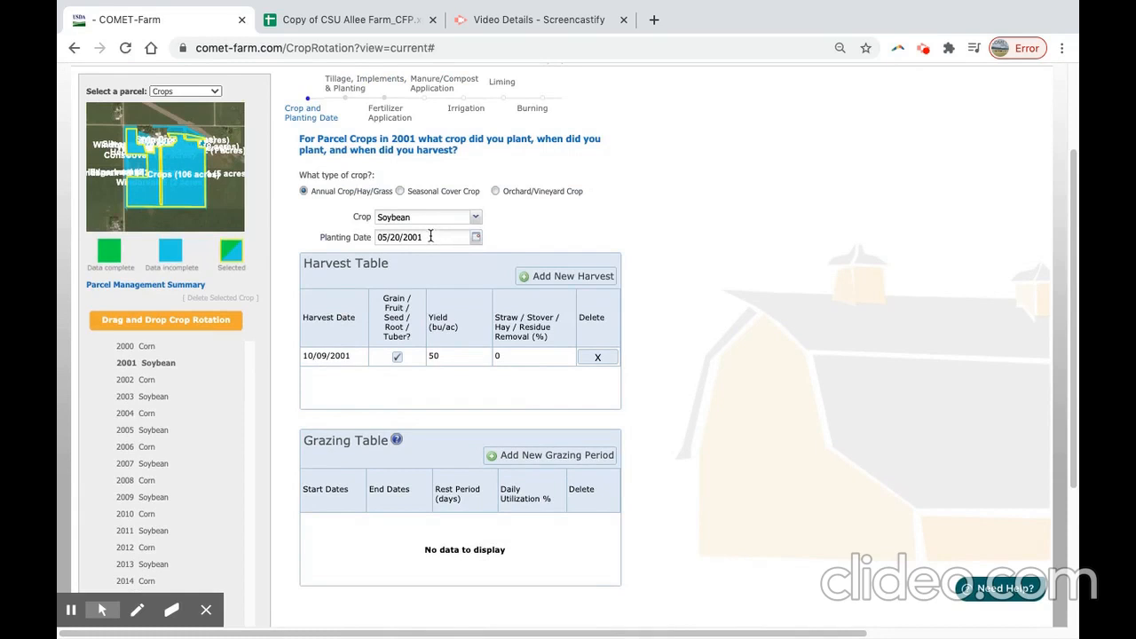
mouse_move(444, 266)
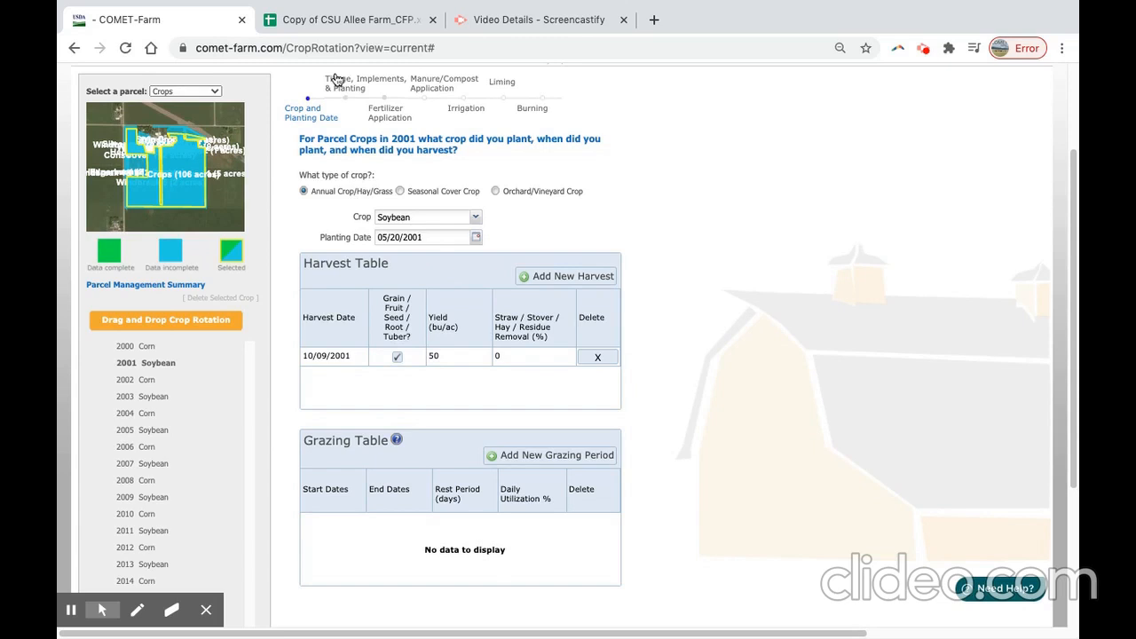
click(344, 86)
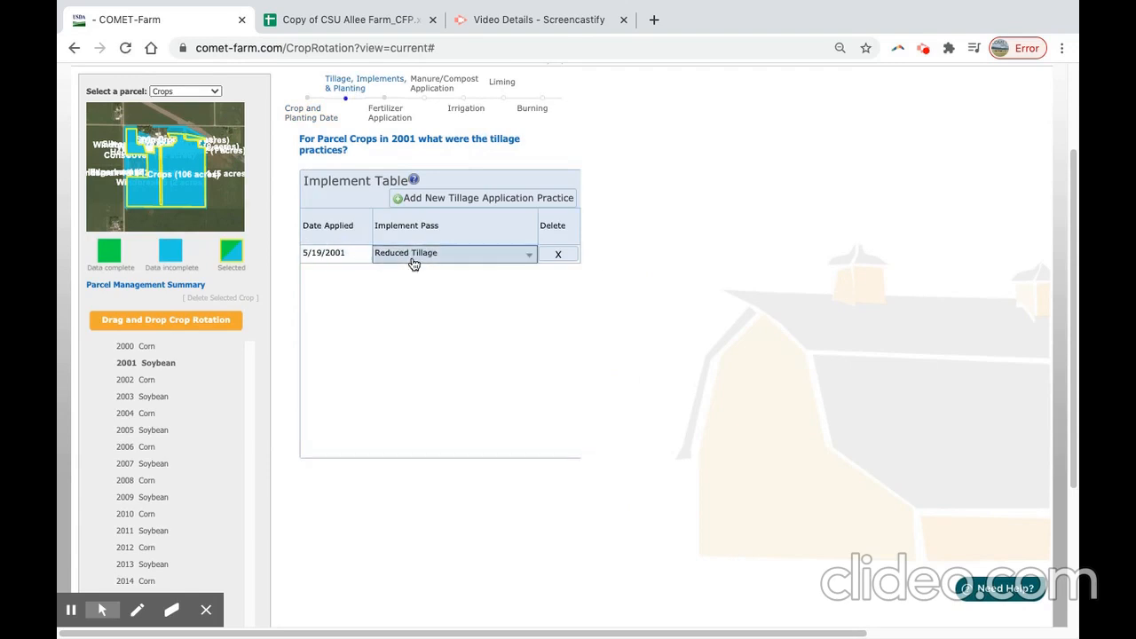
- Keep Reduced Tillage as the 5/19/2001 implement pass for the 2001 soybean
click(453, 252)
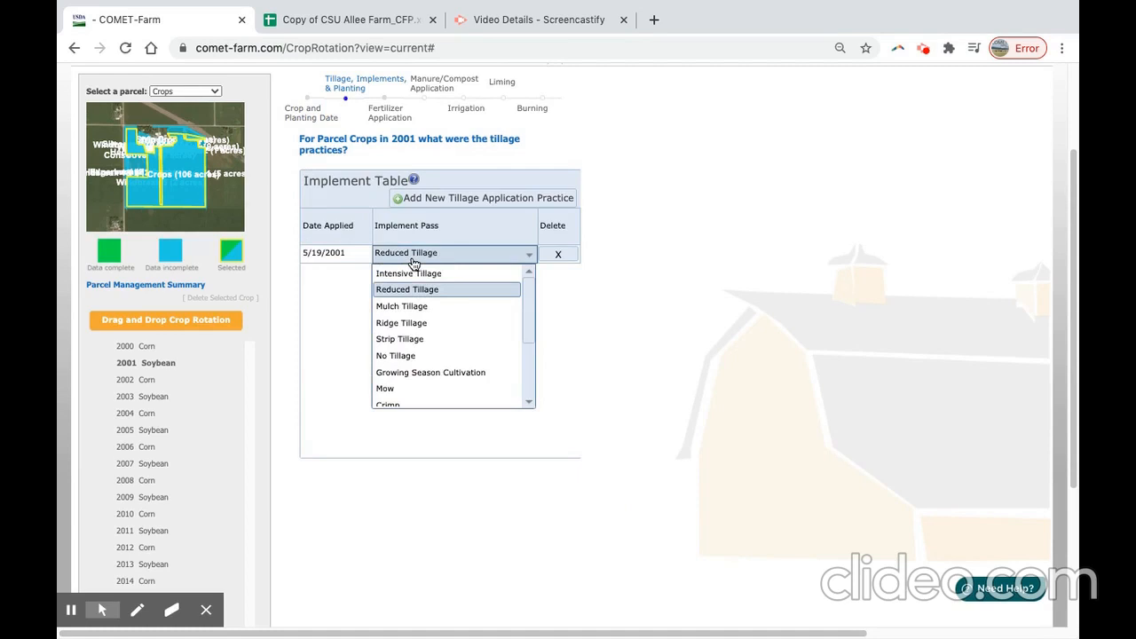
click(406, 289)
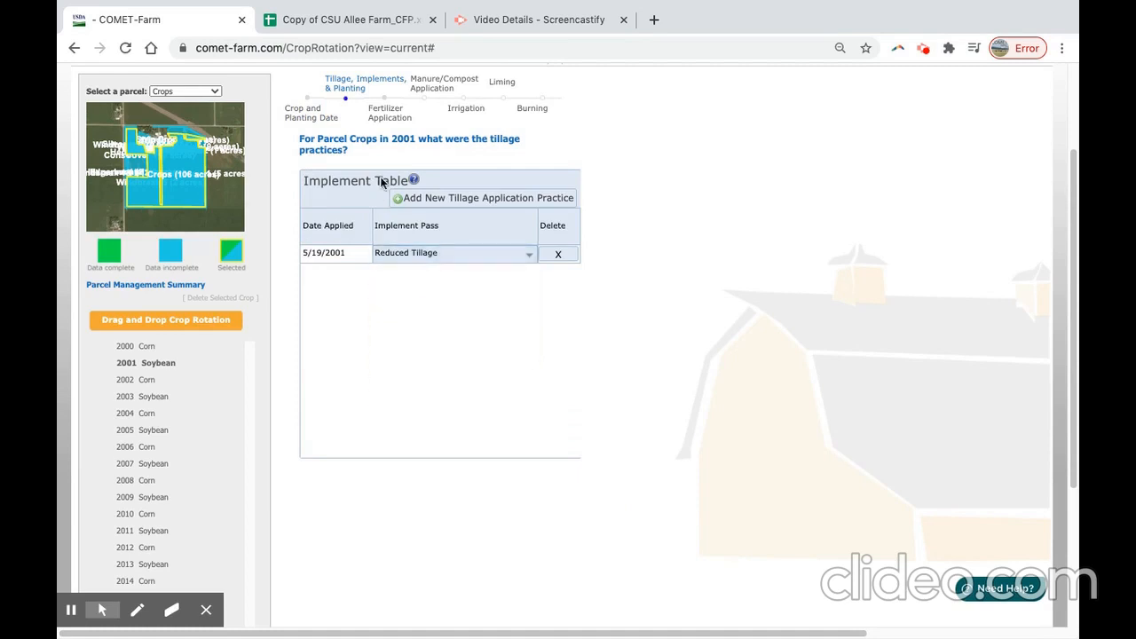
click(389, 114)
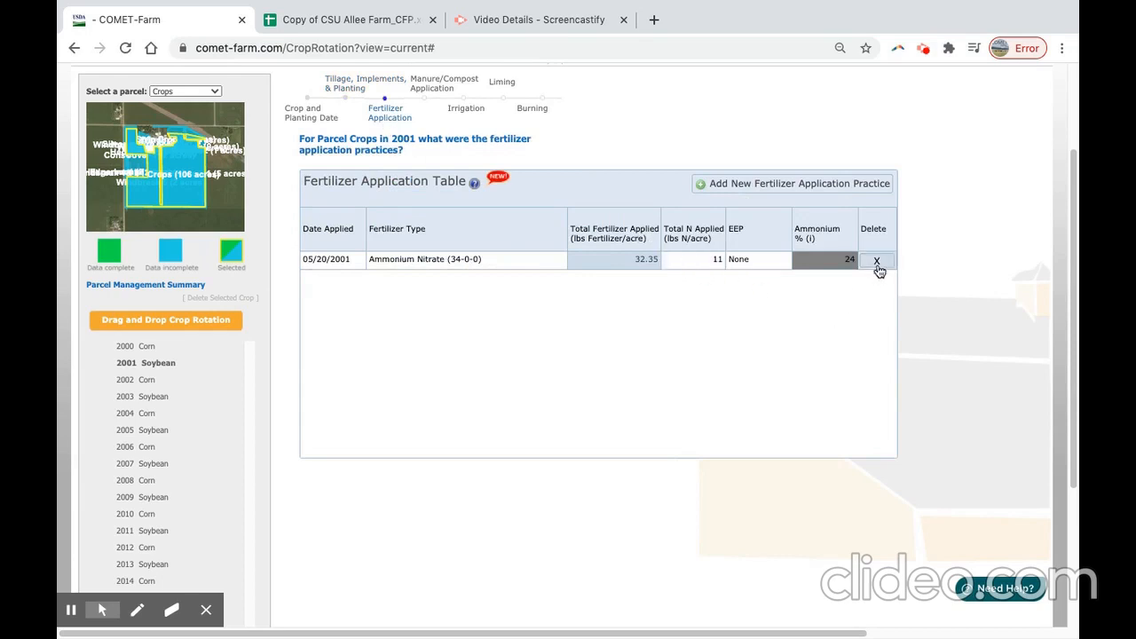
- Delete the 2001 ammonium nitrate fertilizer row, leave manure, liming and burning at none, and finish the year
click(877, 259)
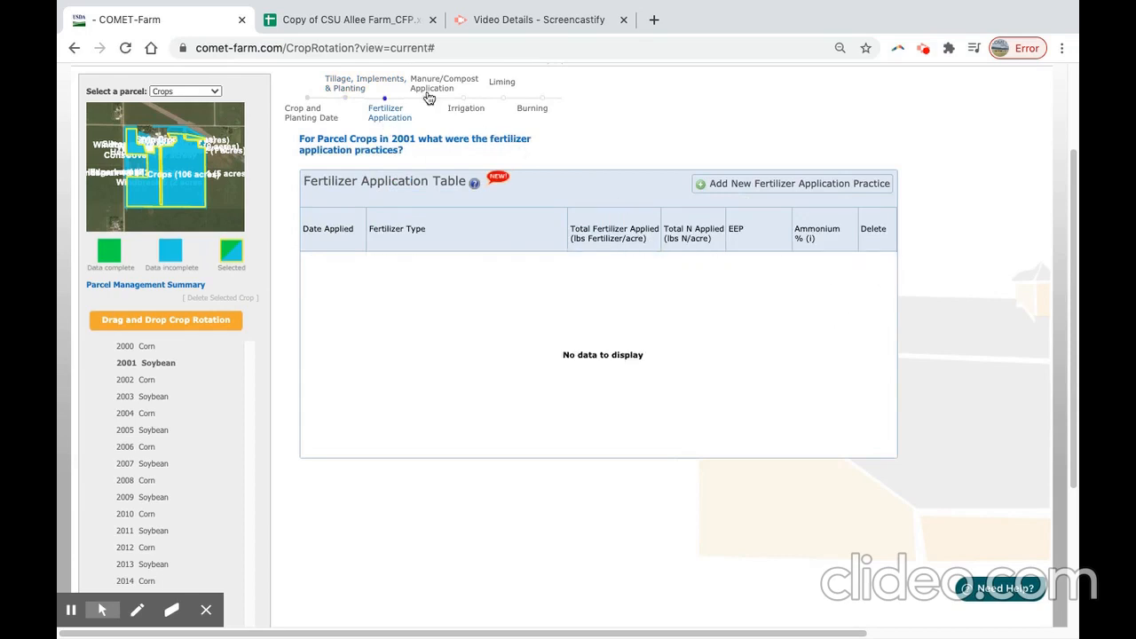
click(444, 84)
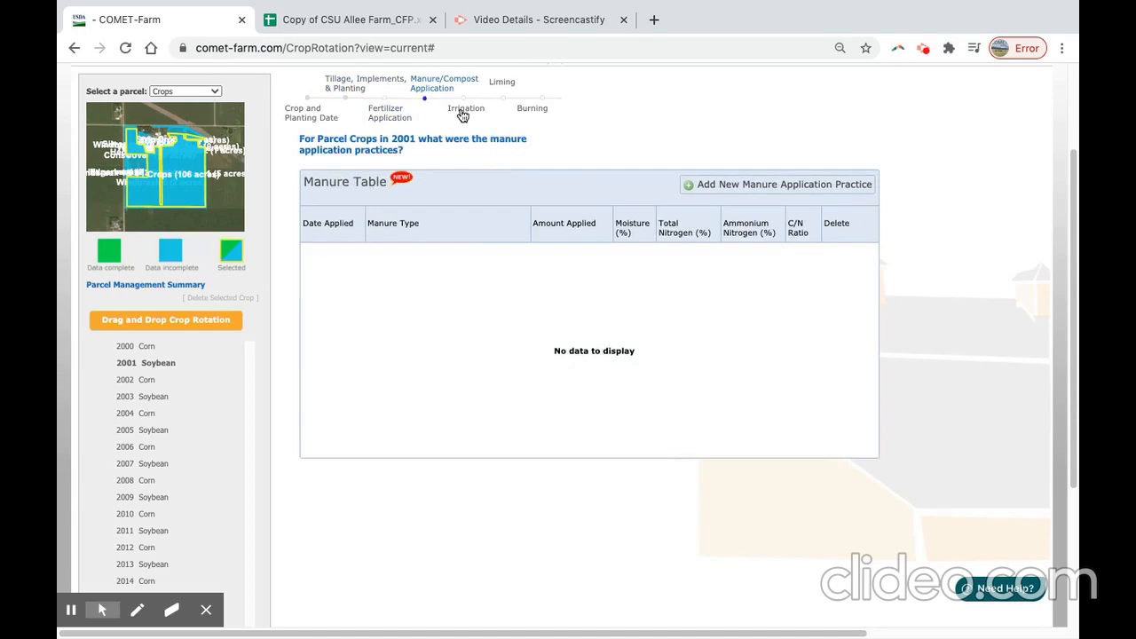
click(501, 82)
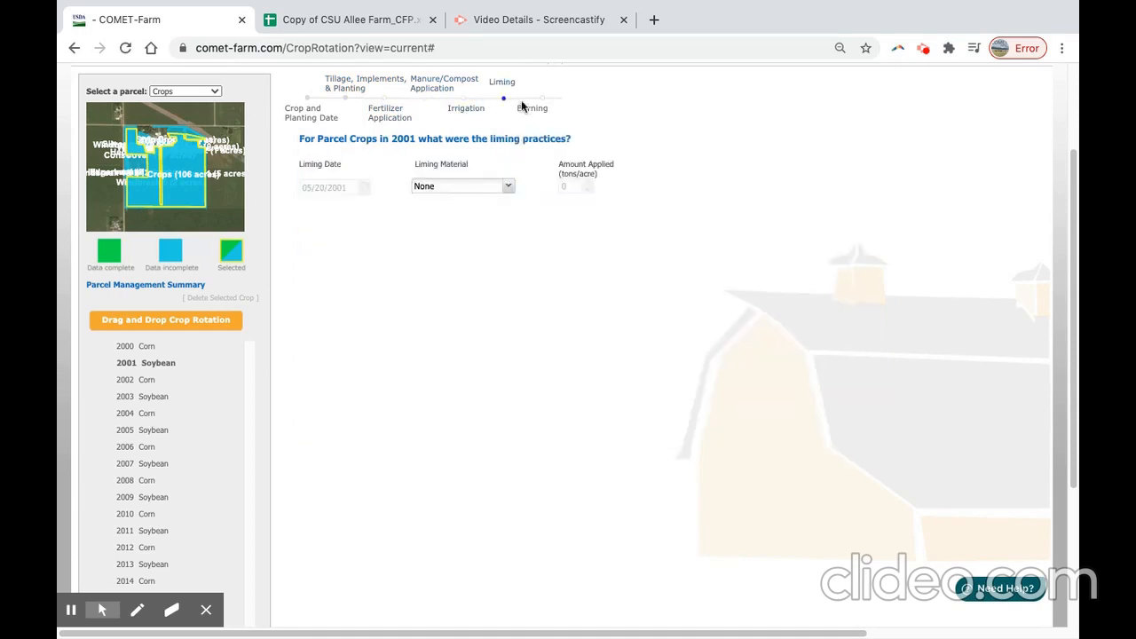
click(533, 109)
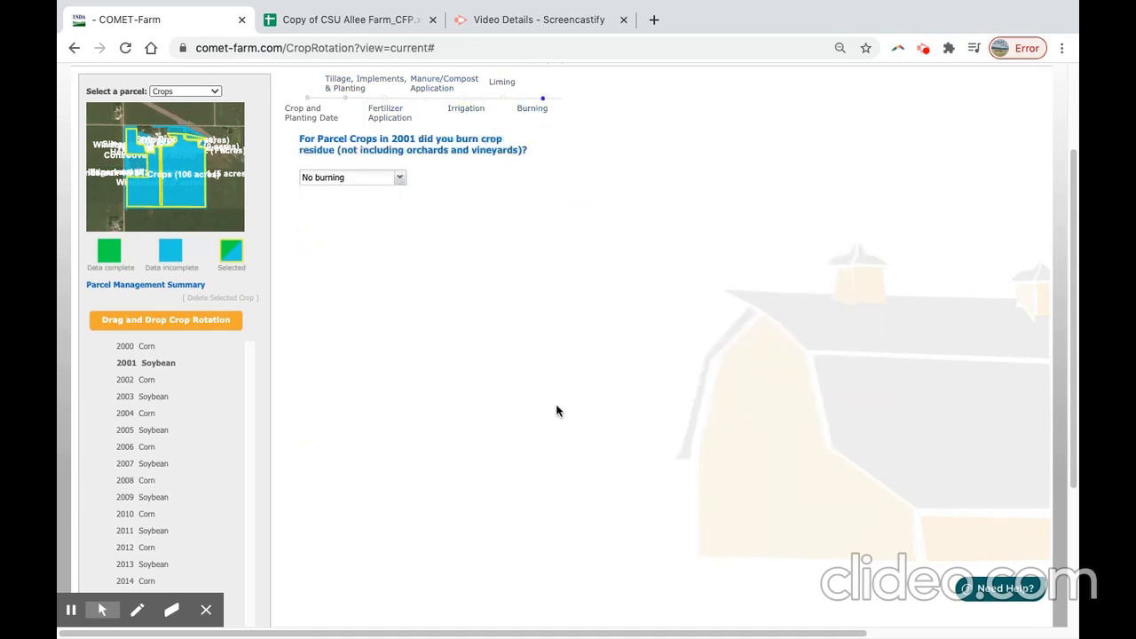
scroll(down, 3)
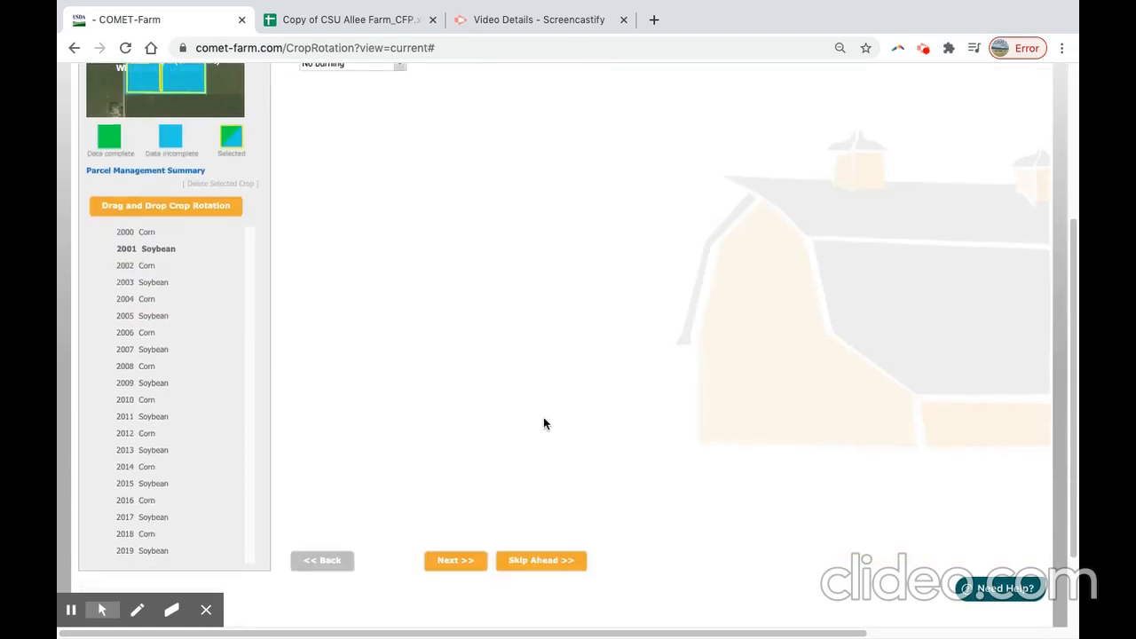
click(455, 561)
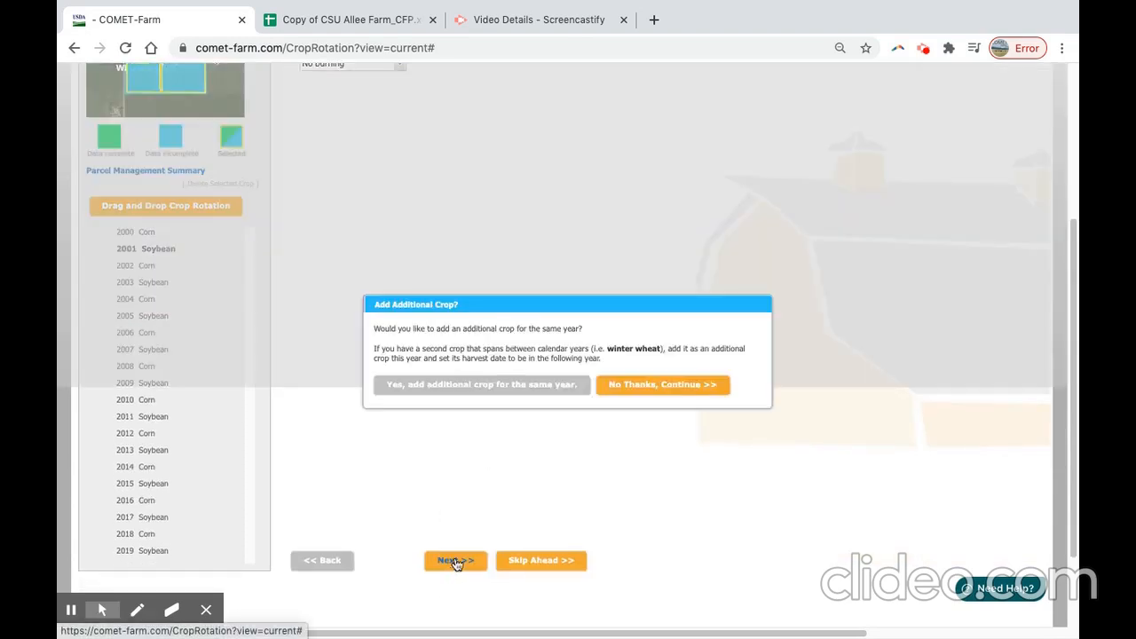
mouse_move(472, 423)
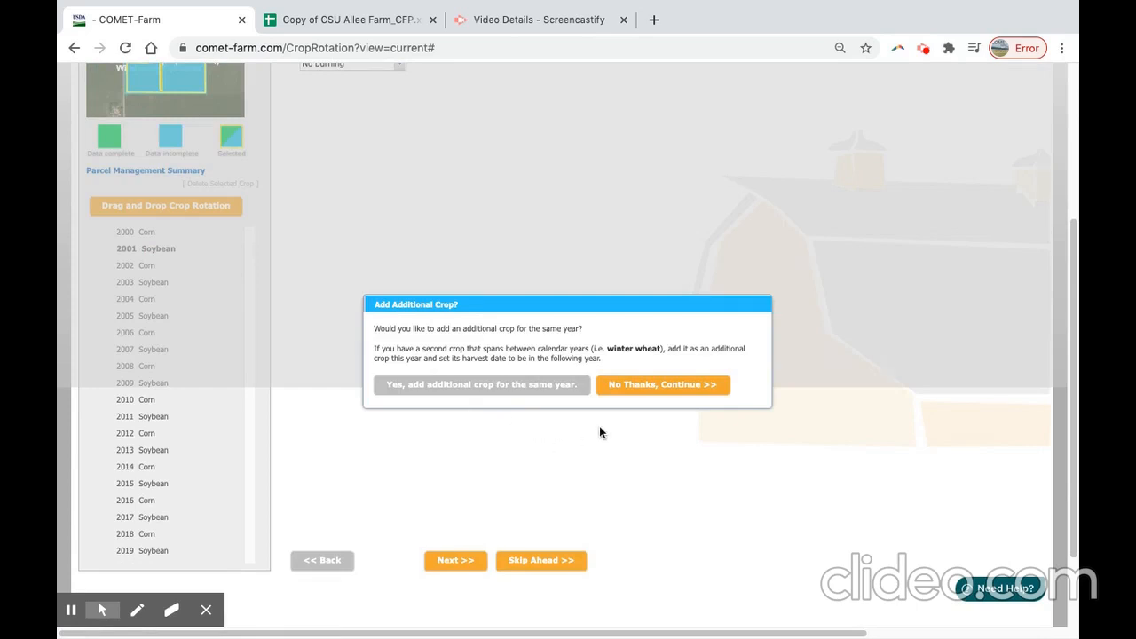
- Decline a second 2001 crop, mark 2001 and the other odd soybean years, and copy across all parcels
click(662, 383)
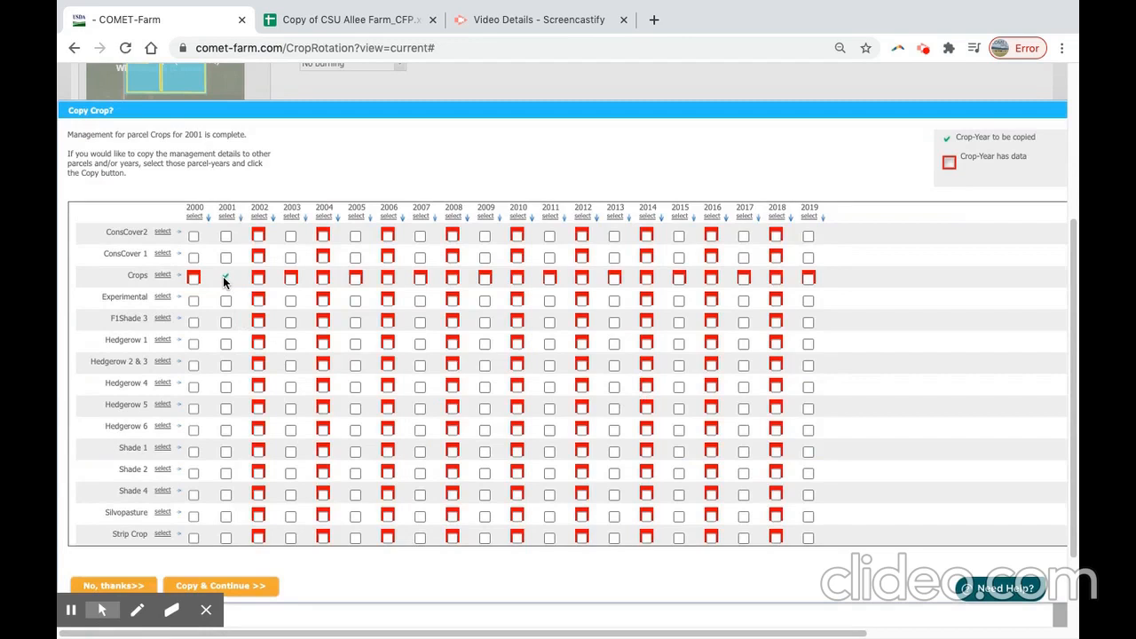
click(226, 277)
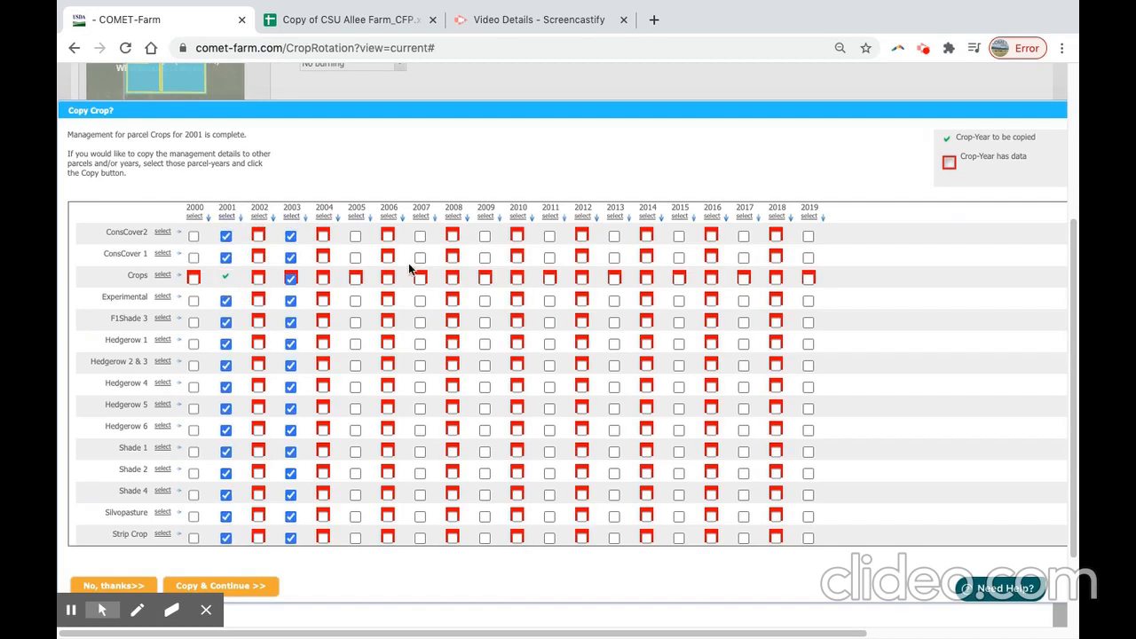
click(355, 217)
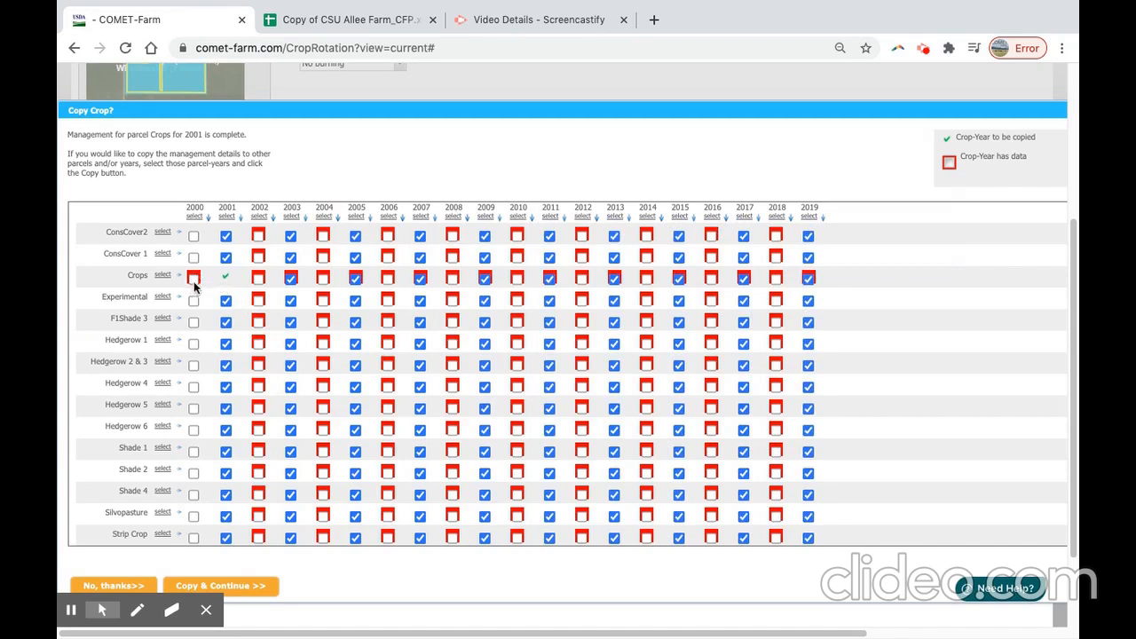
mouse_move(194, 283)
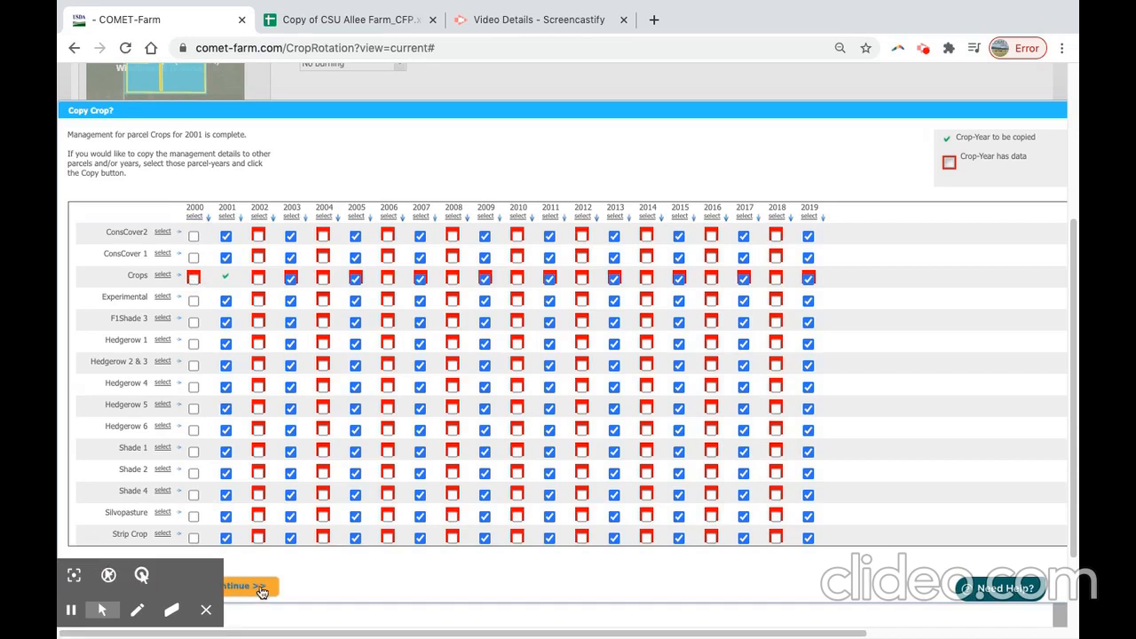
click(220, 586)
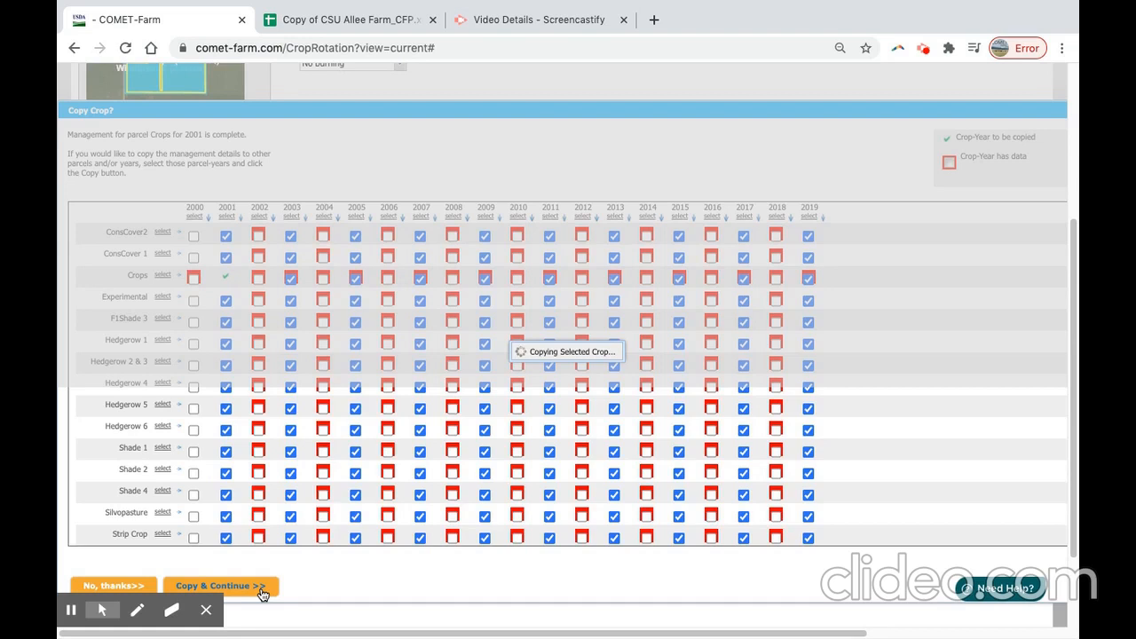
mouse_move(259, 596)
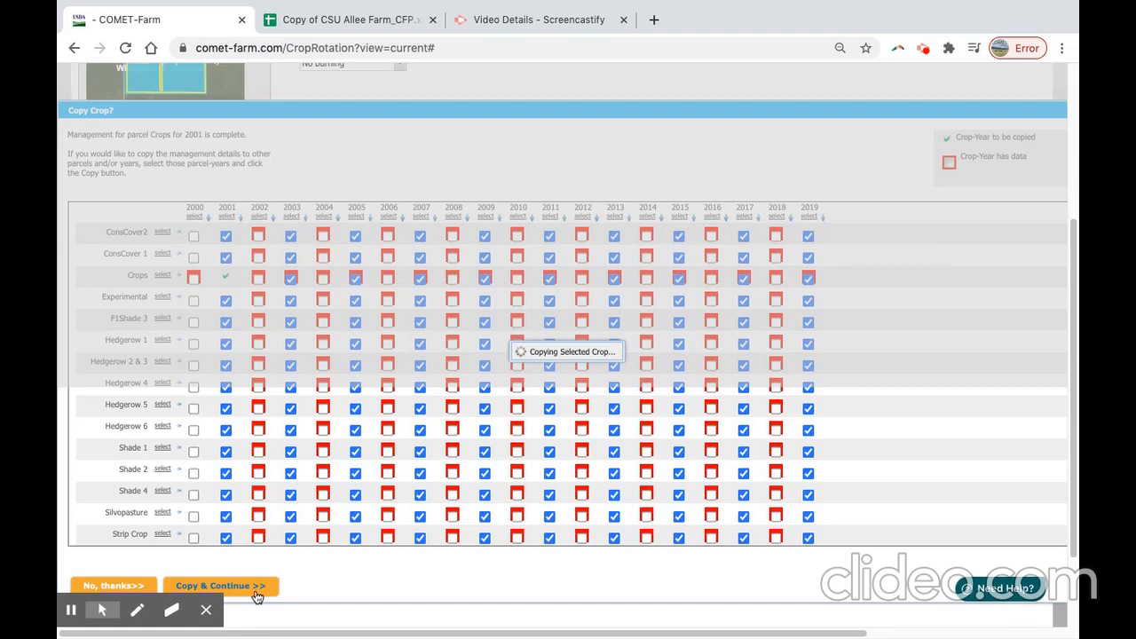
- Keep editing the current parcel and skip ahead past the 2000 corn details
click(220, 586)
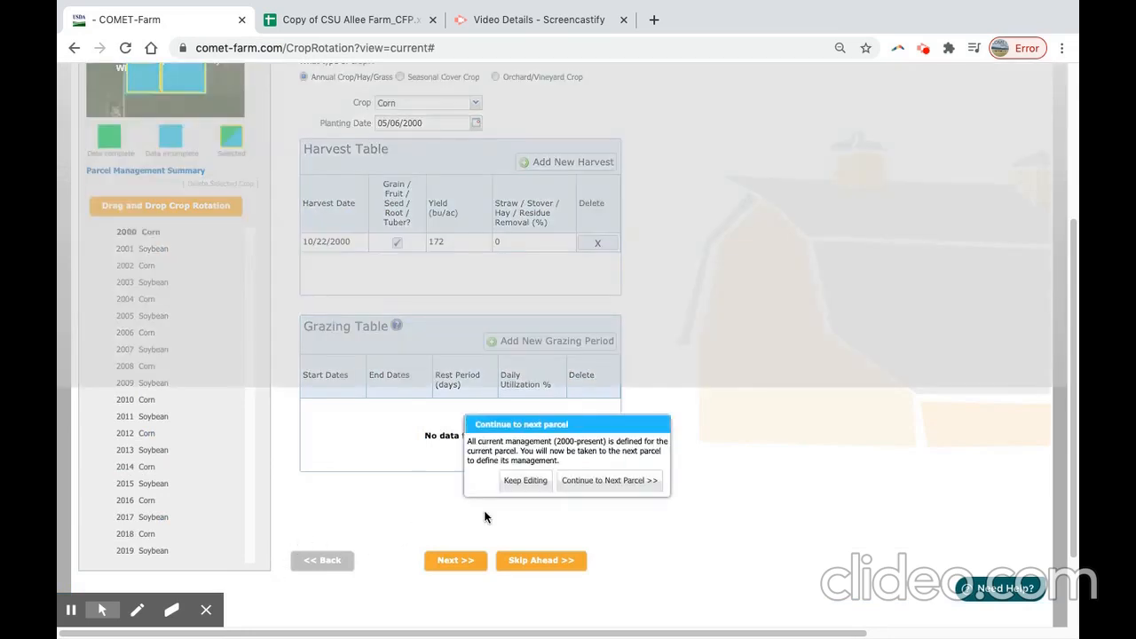
click(525, 479)
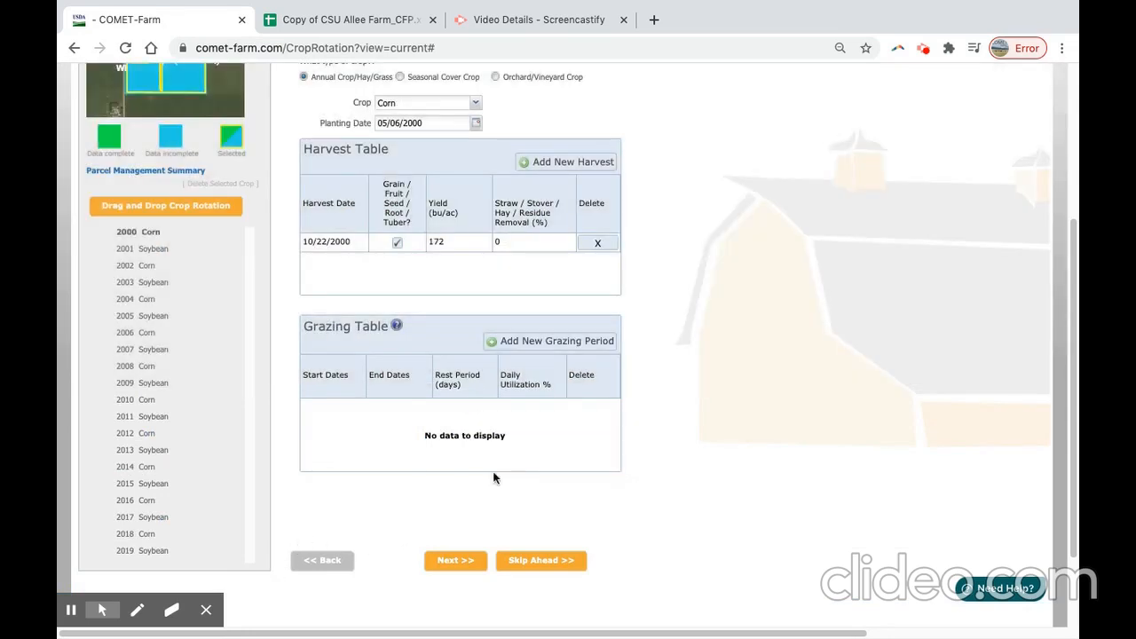
scroll(down, 3)
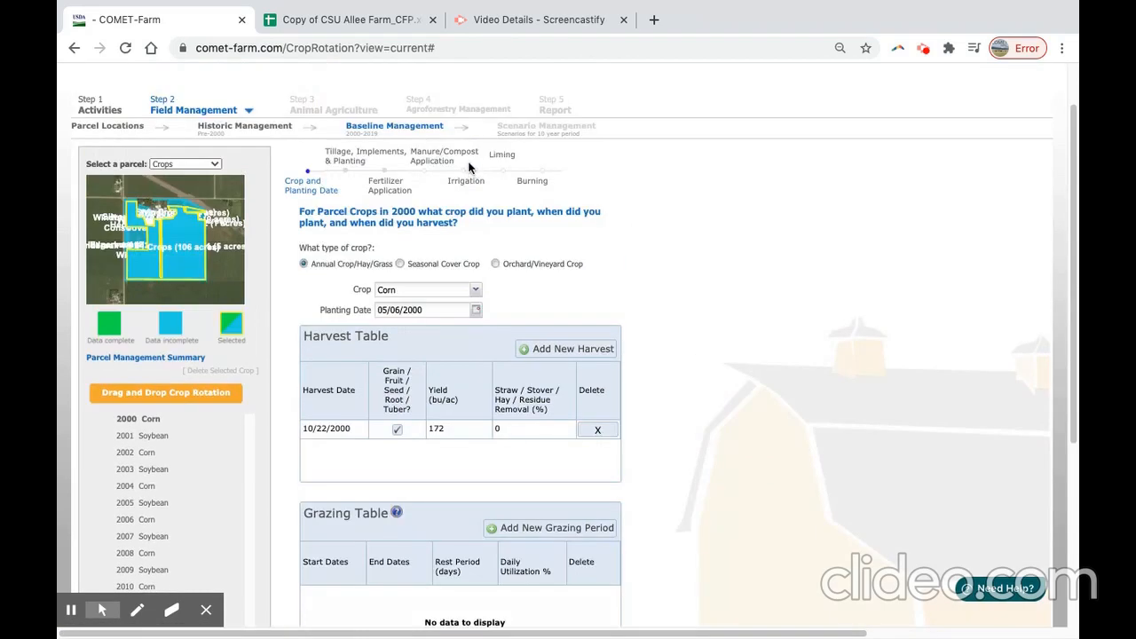
mouse_move(571, 177)
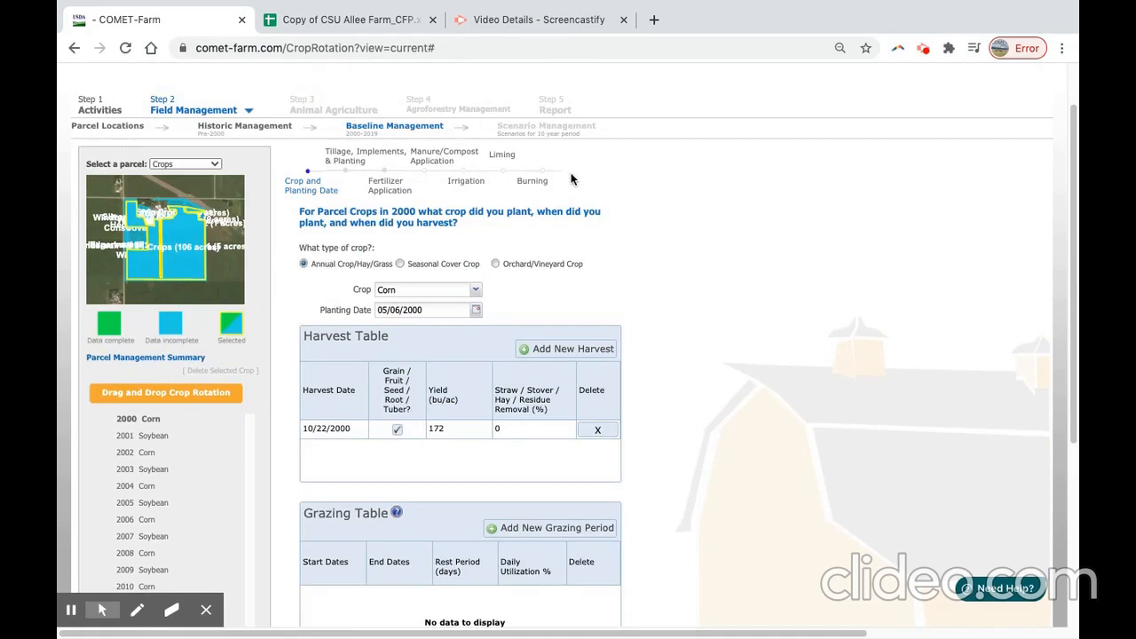
click(539, 450)
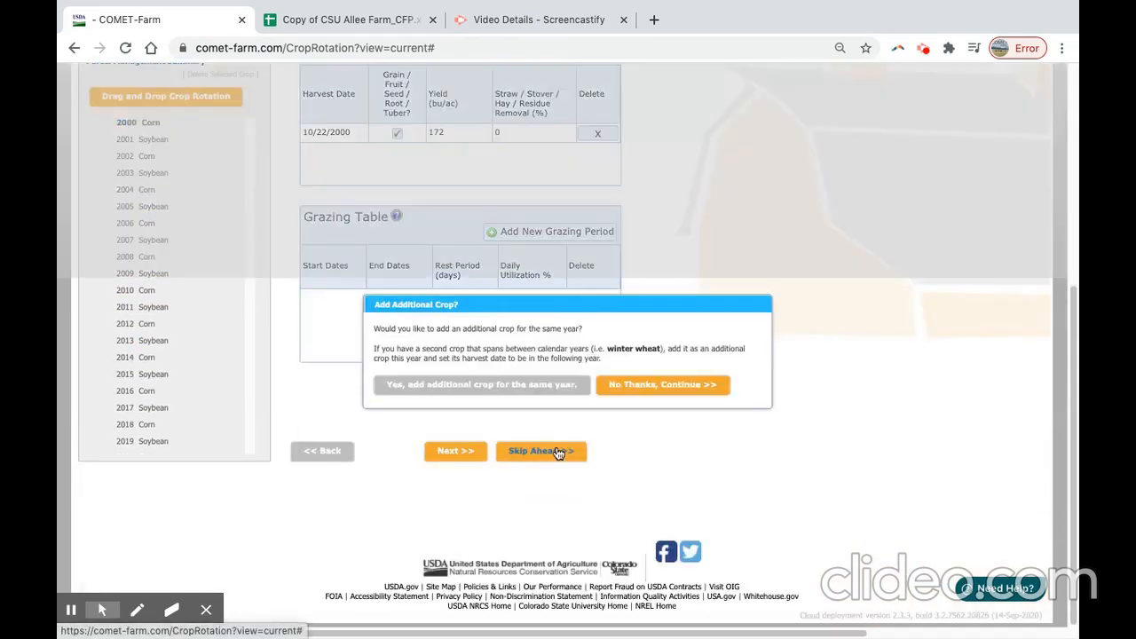
- Decline a second 2000 crop and copy the 2000 corn management to every parcel
click(662, 384)
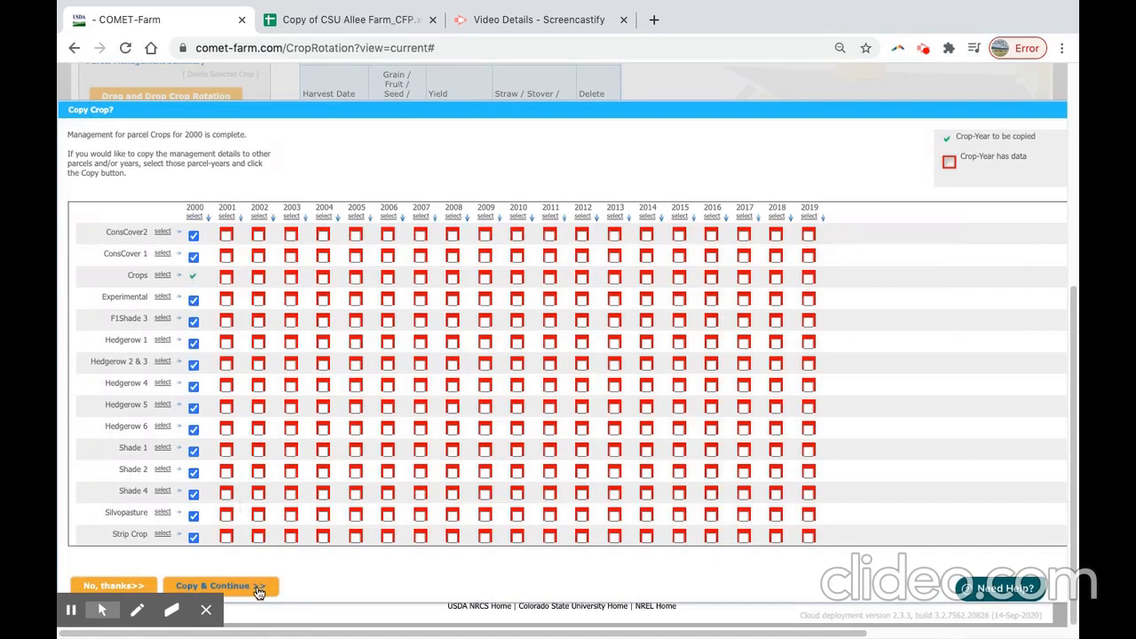
click(220, 585)
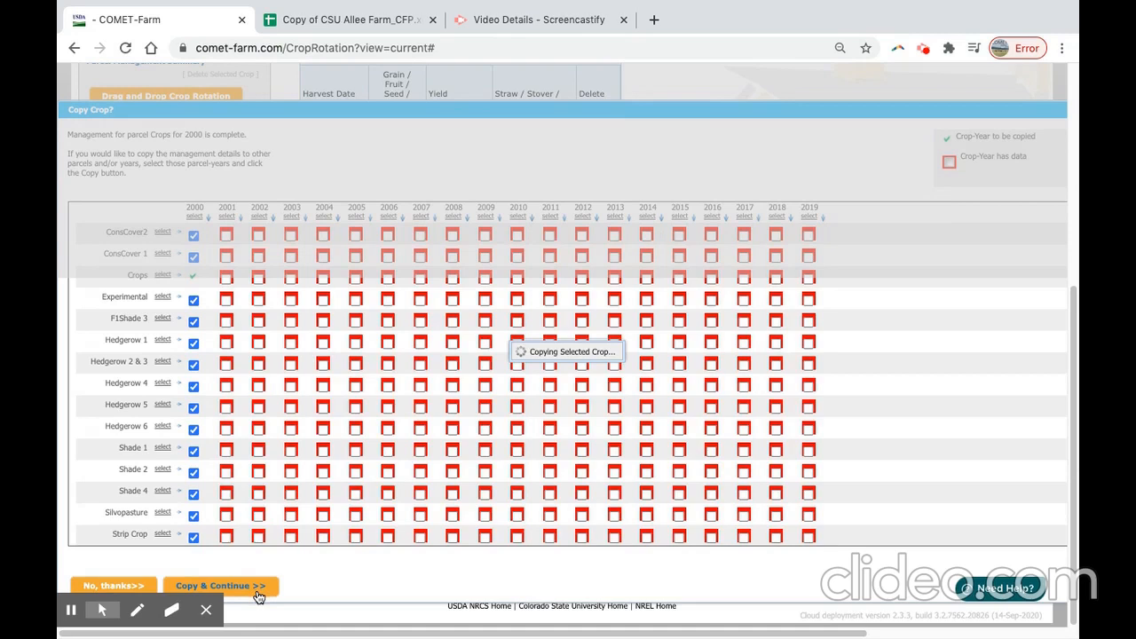
click(220, 585)
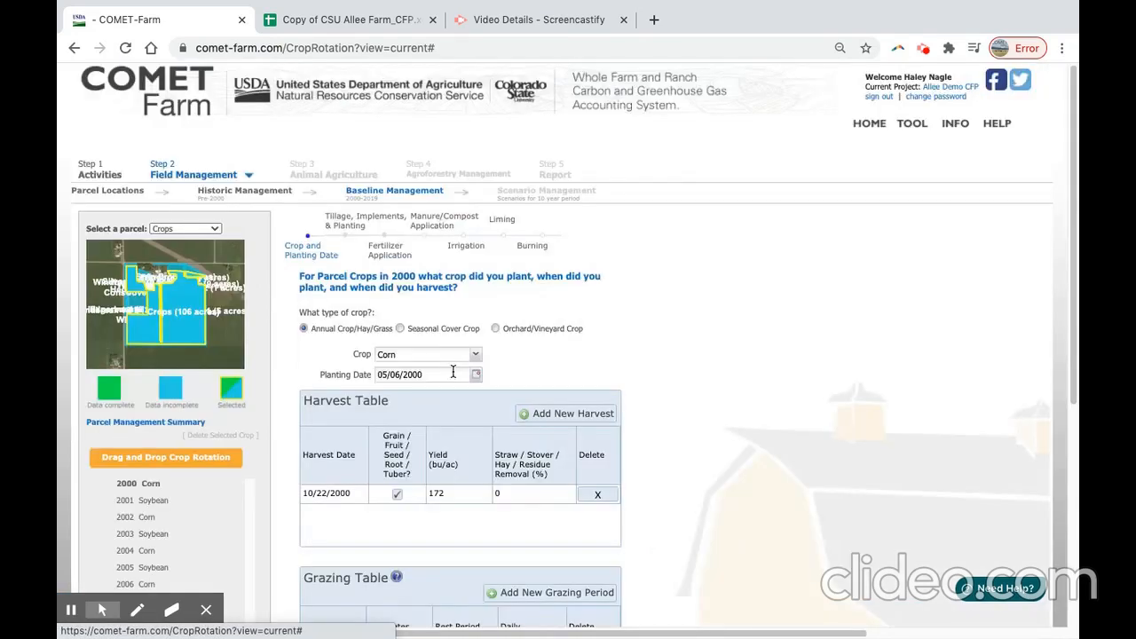
- Select the Shade 2 parcel and review its copied 2000 corn planting and harvest dates
click(185, 227)
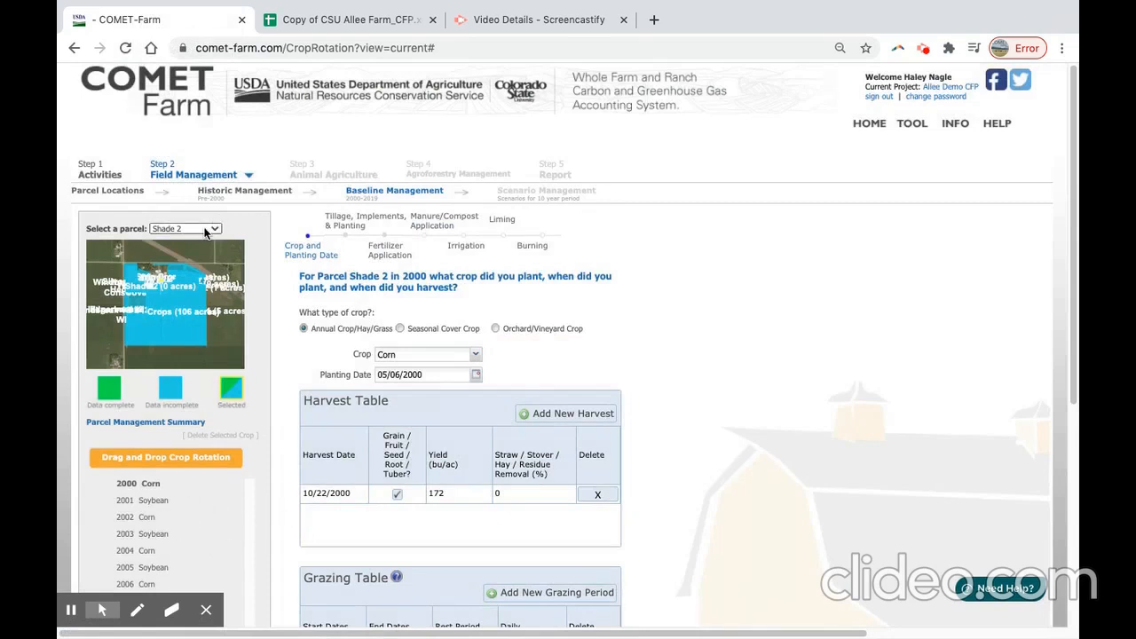
click(213, 228)
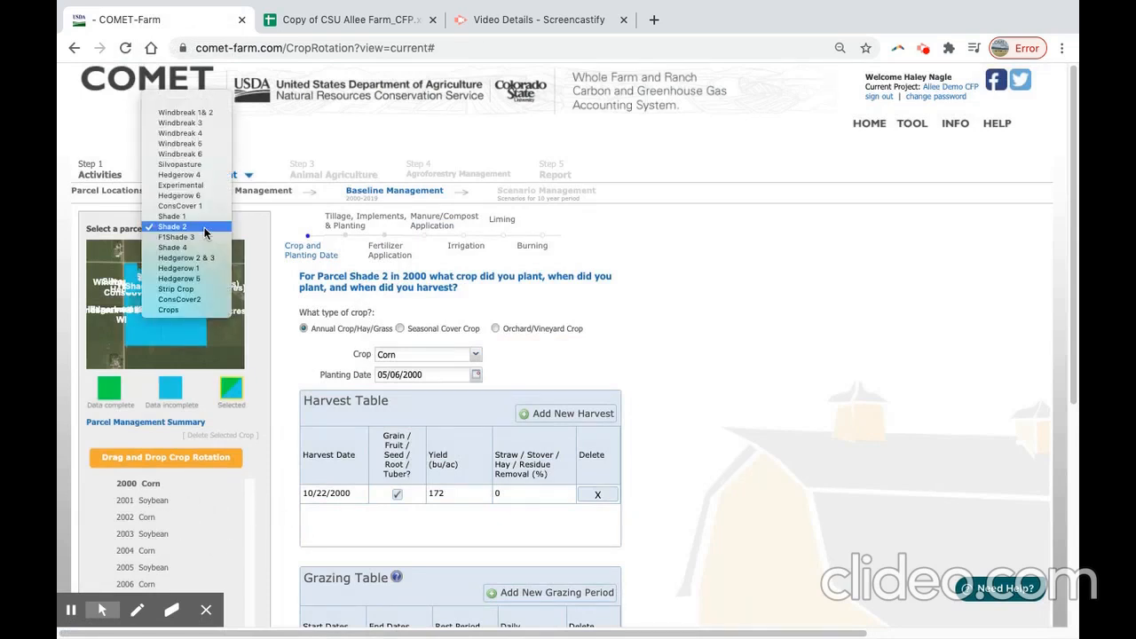
mouse_move(234, 234)
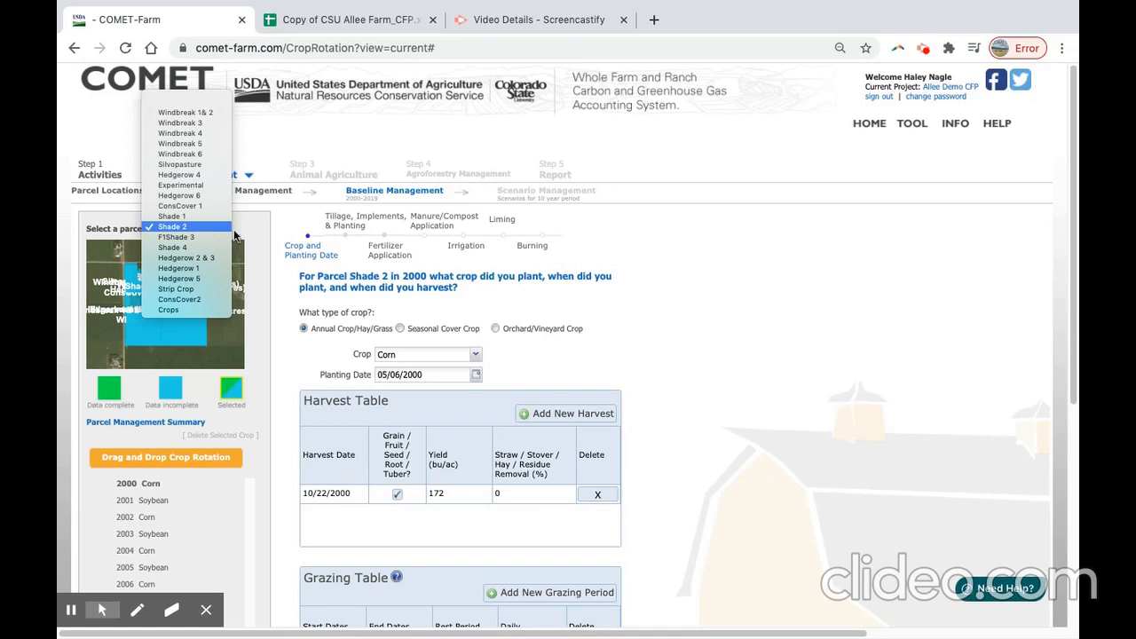
click(172, 227)
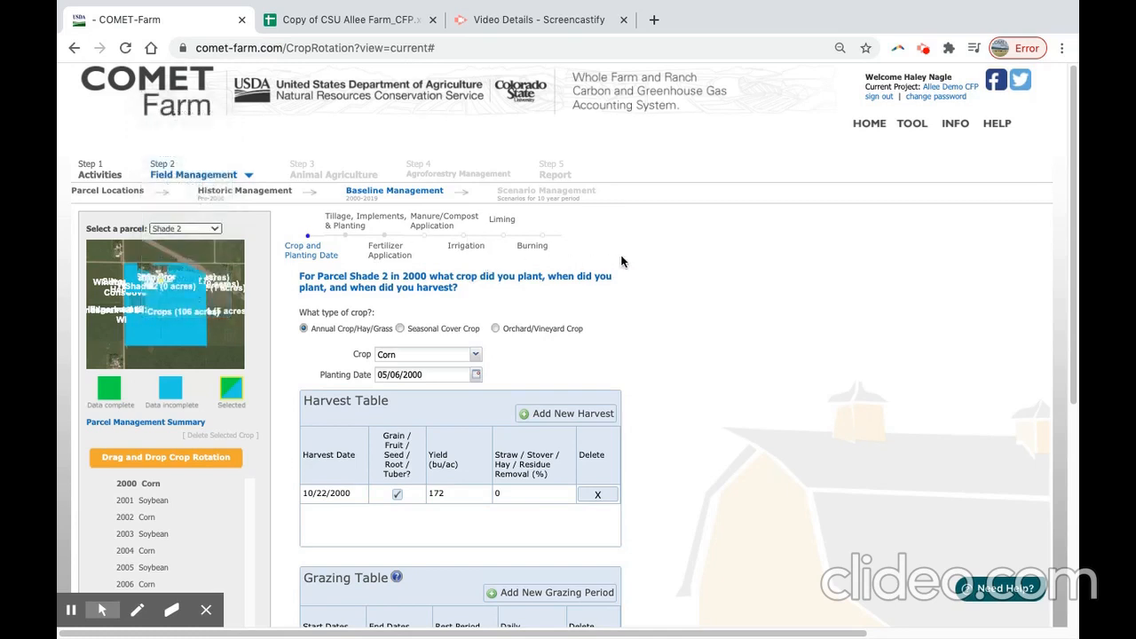